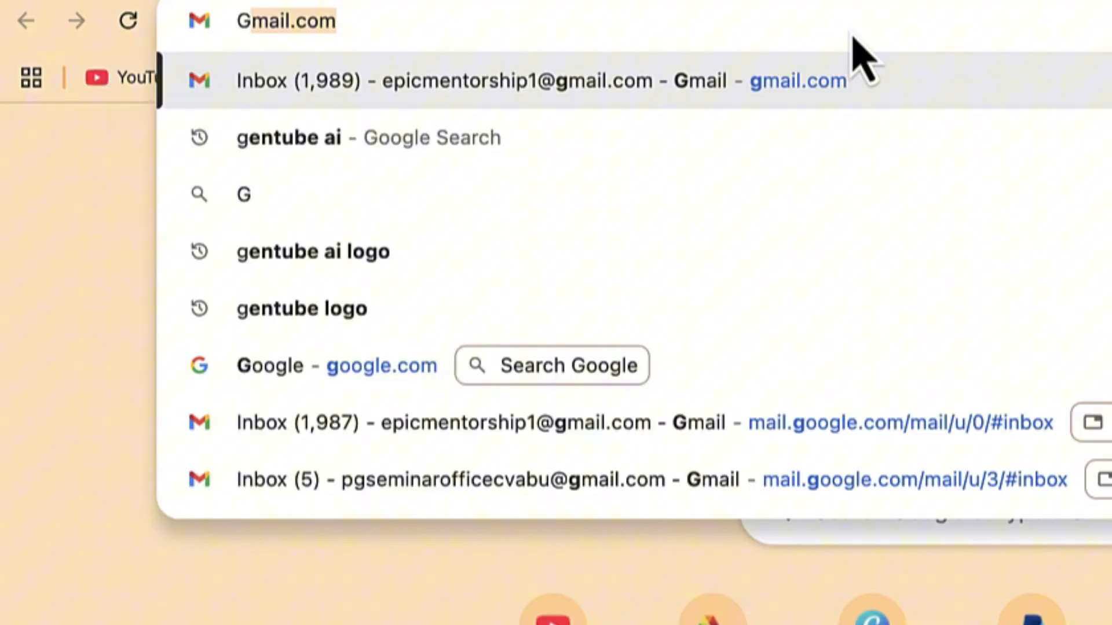
# - Go to google.com and search Google for Not Diamond
pyautogui.write('GOOGLE.com')
pyautogui.write('NOT')
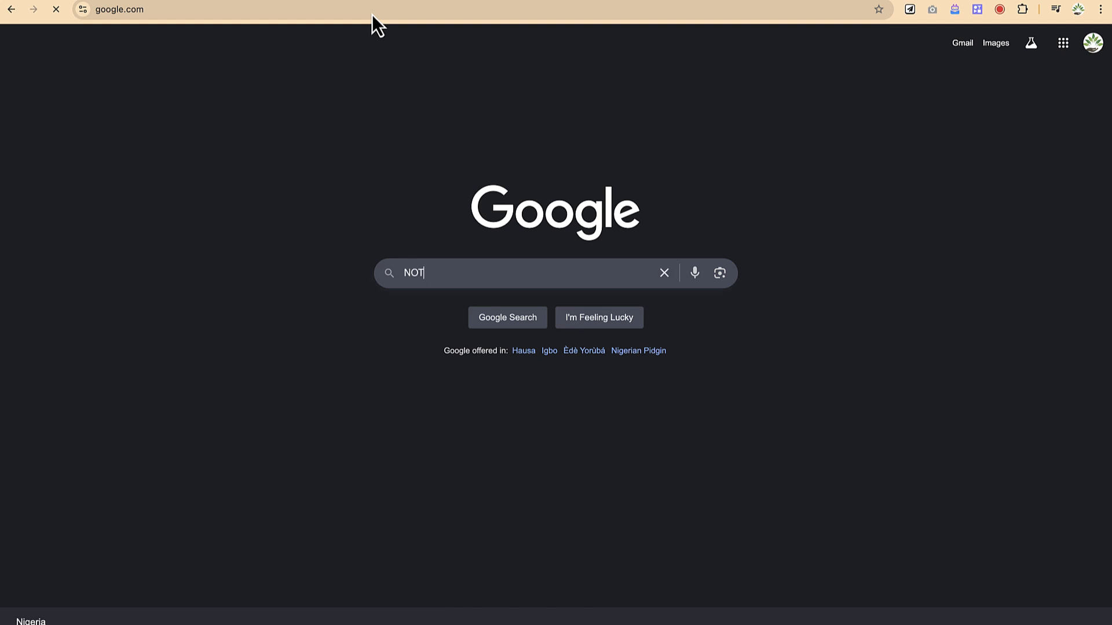
pyautogui.write('di')
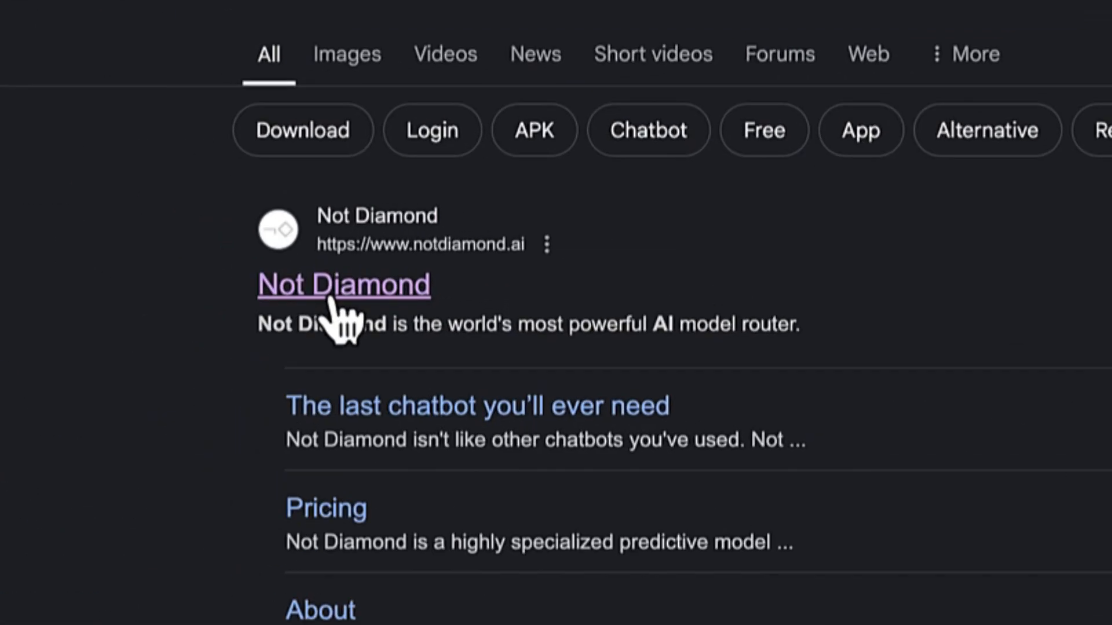
# - Enter Not Diamond's chat from the site and sign in with the Google account
pyautogui.click(343, 285)
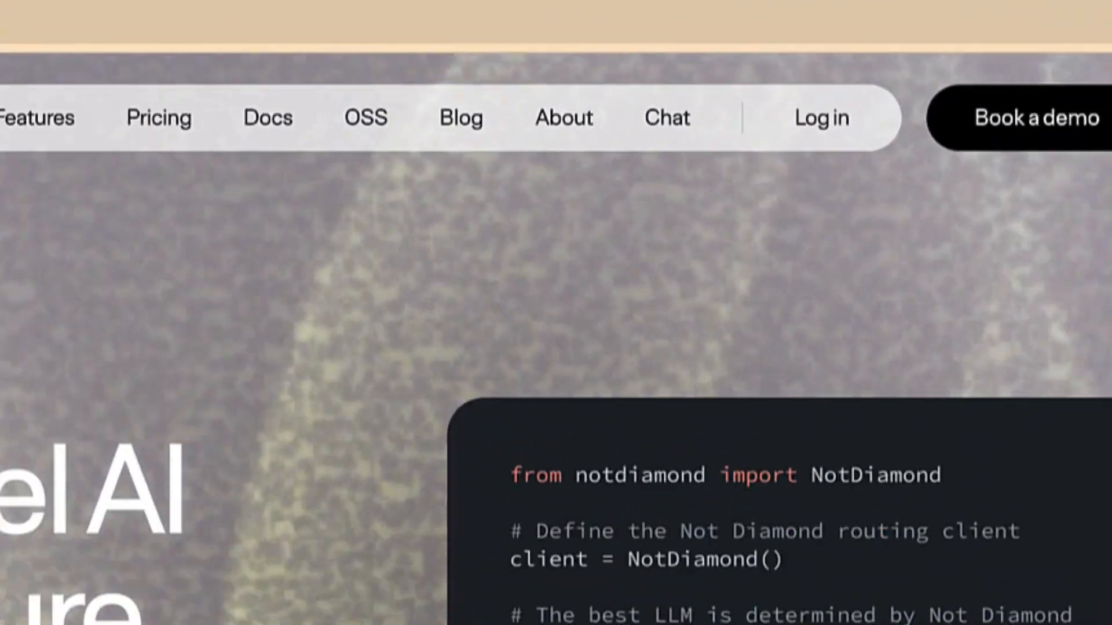
pyautogui.click(820, 118)
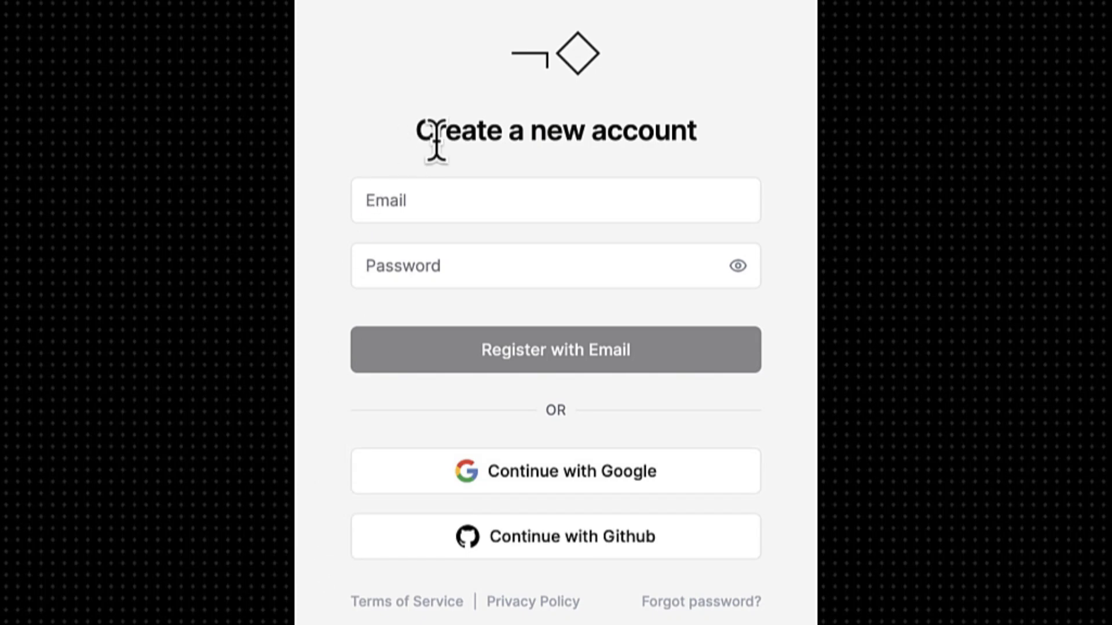
pyautogui.moveTo(486, 255)
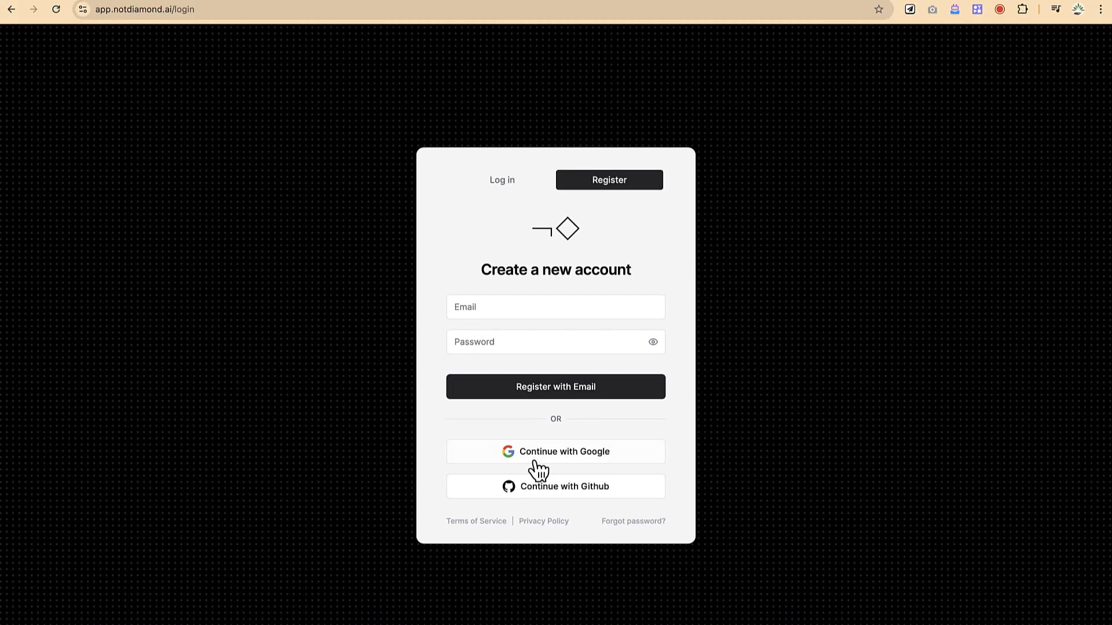
pyautogui.moveTo(555, 487)
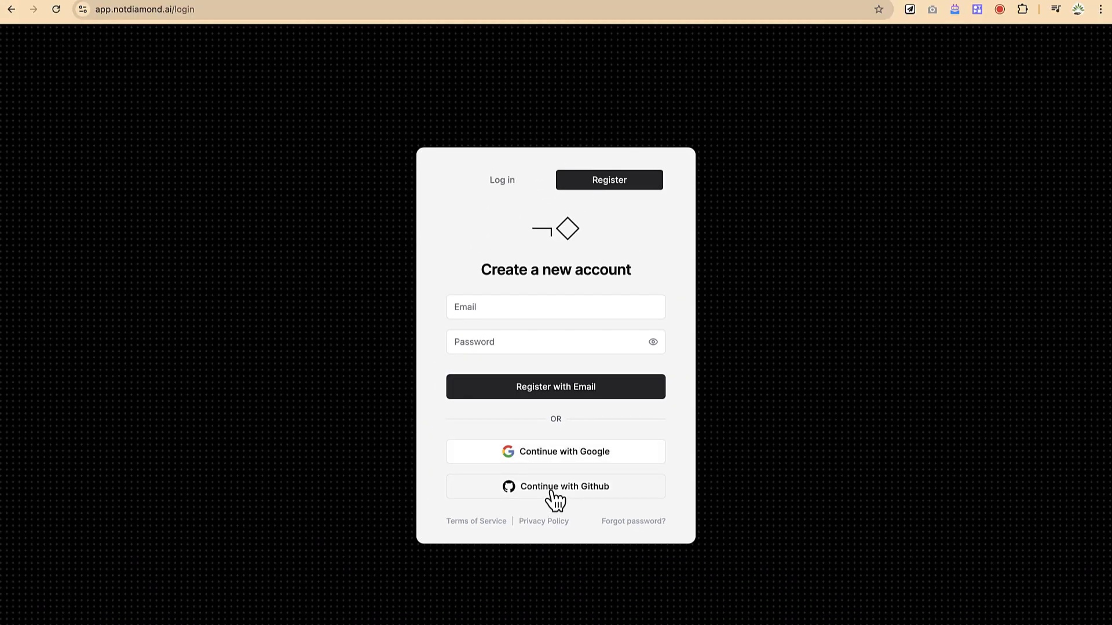
pyautogui.moveTo(555, 461)
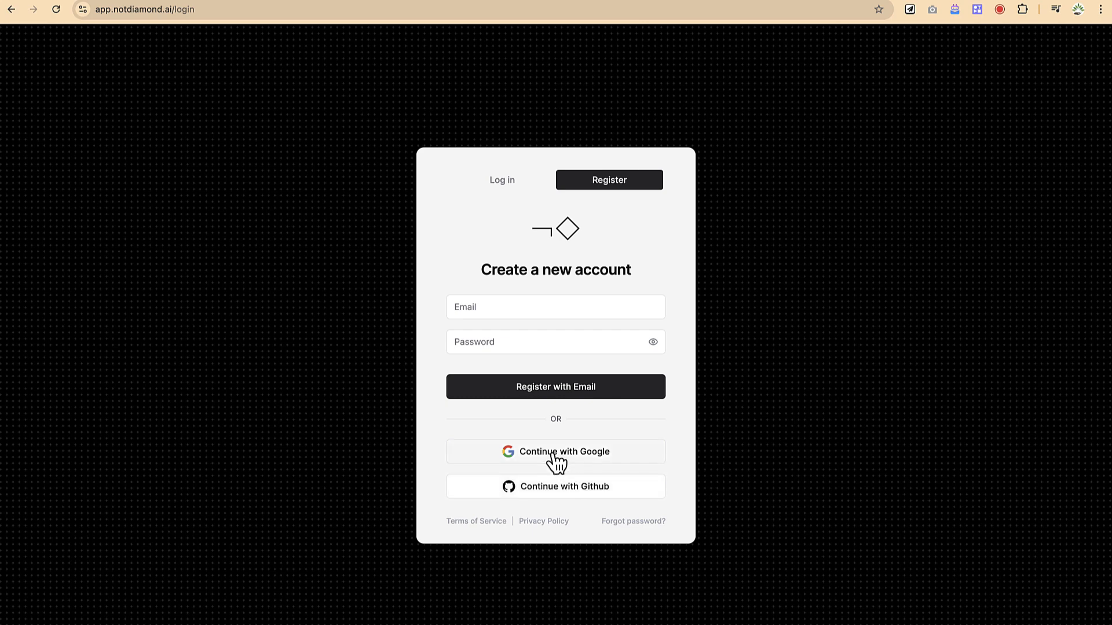
pyautogui.click(555, 451)
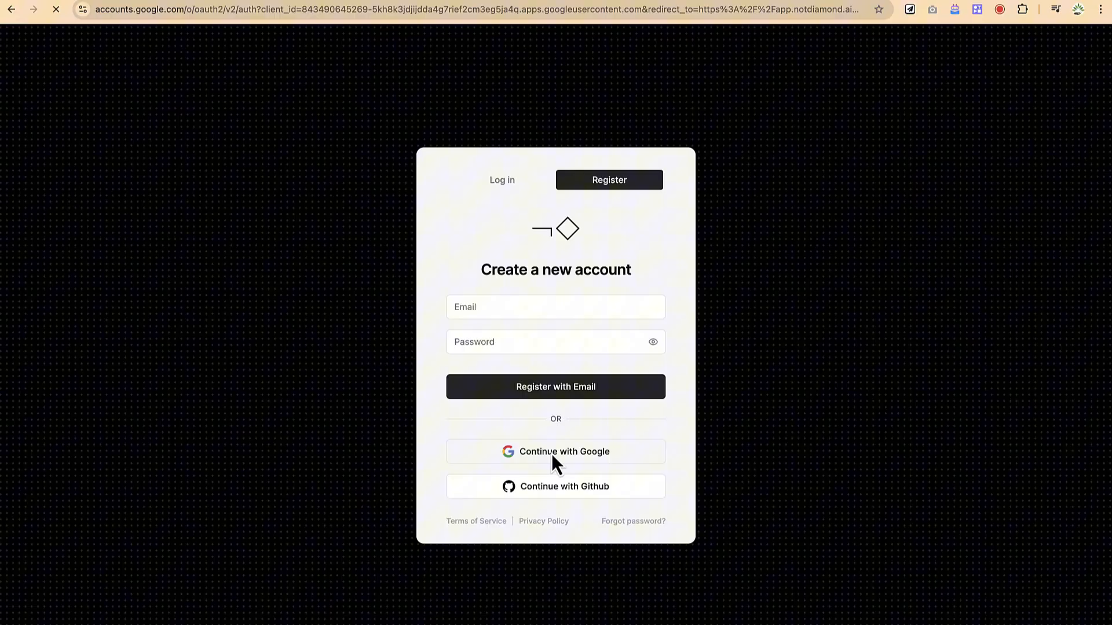
pyautogui.click(554, 451)
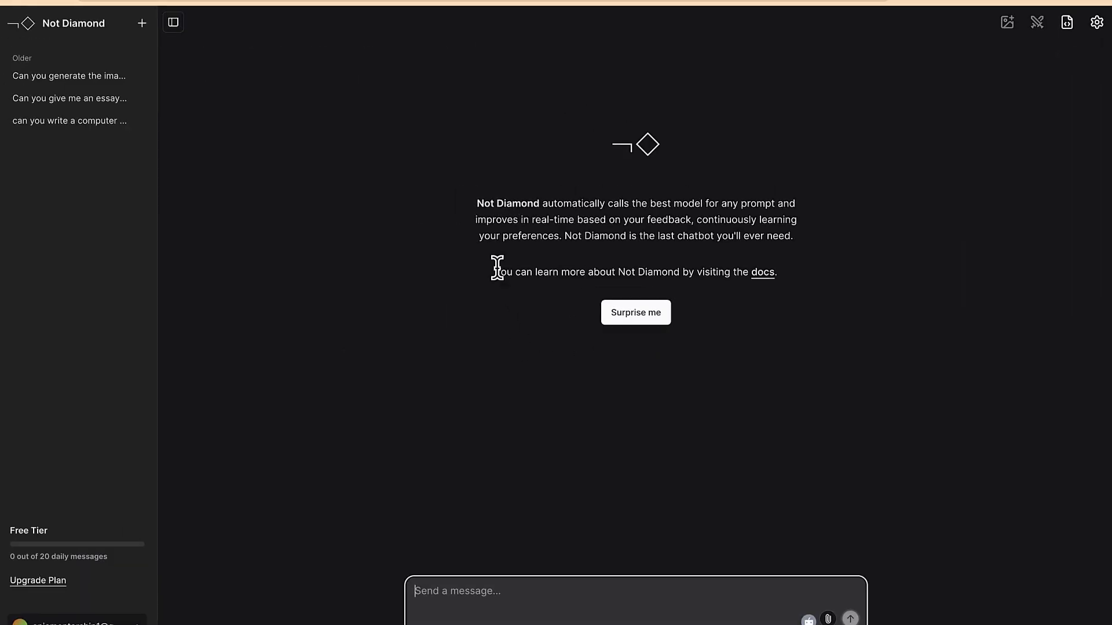
pyautogui.moveTo(463, 332)
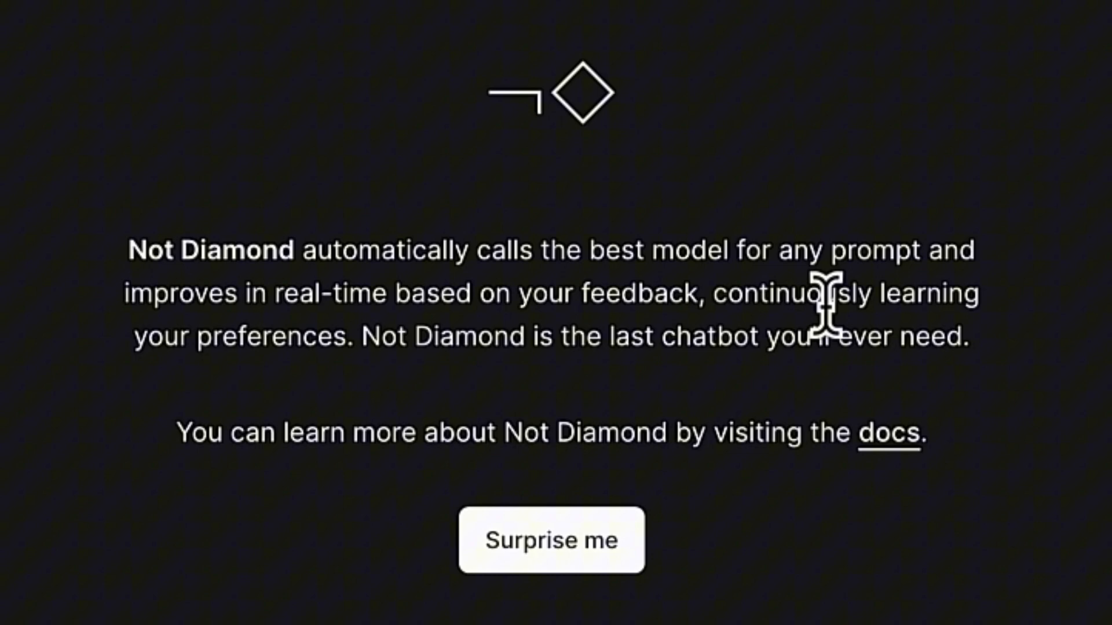
pyautogui.moveTo(671, 418)
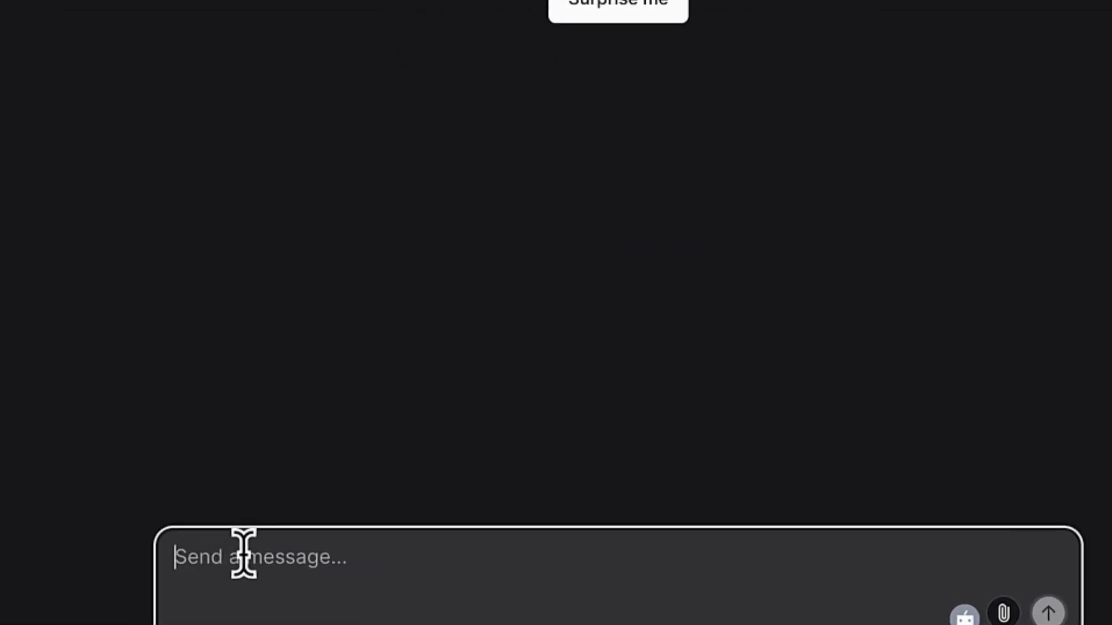
pyautogui.moveTo(1048, 611)
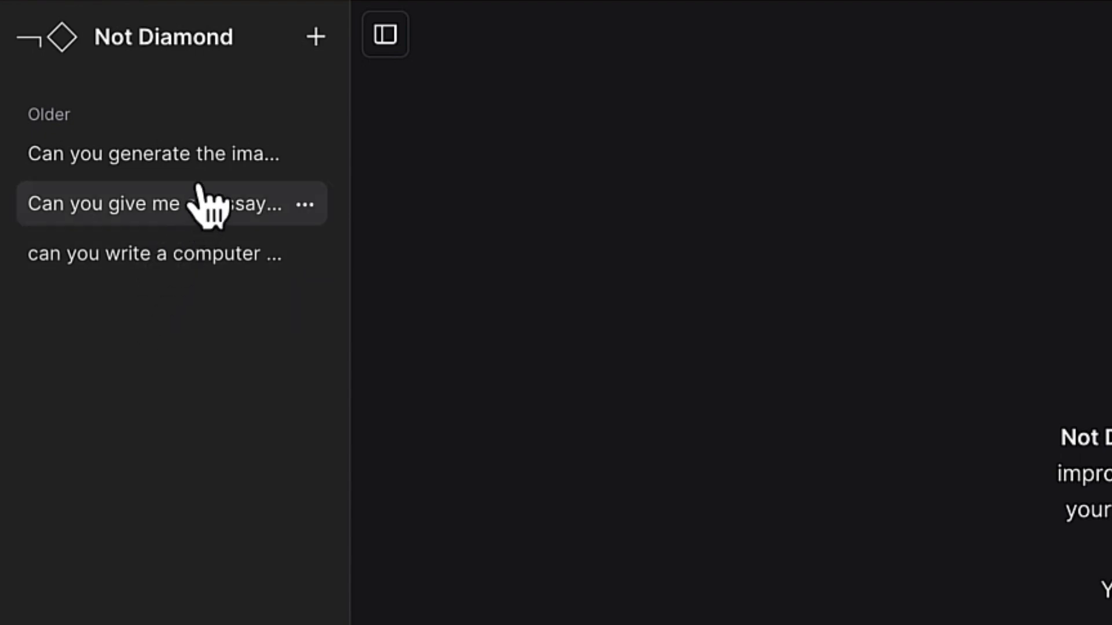
pyautogui.moveTo(316, 37)
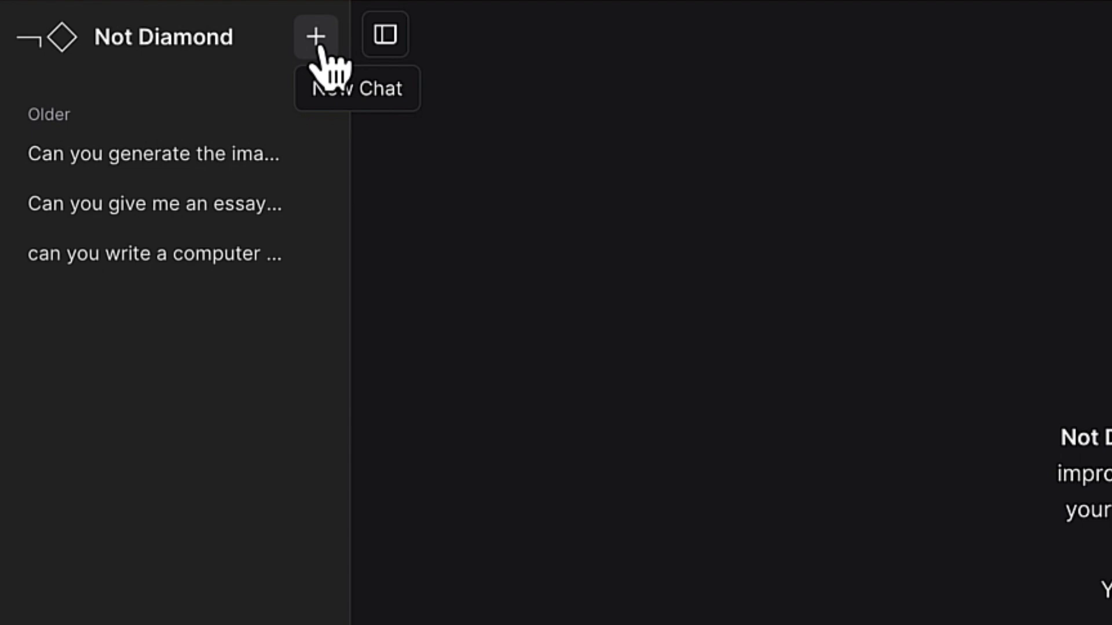
# - Collapse the chat history sidebar from the chat home screen
pyautogui.click(385, 33)
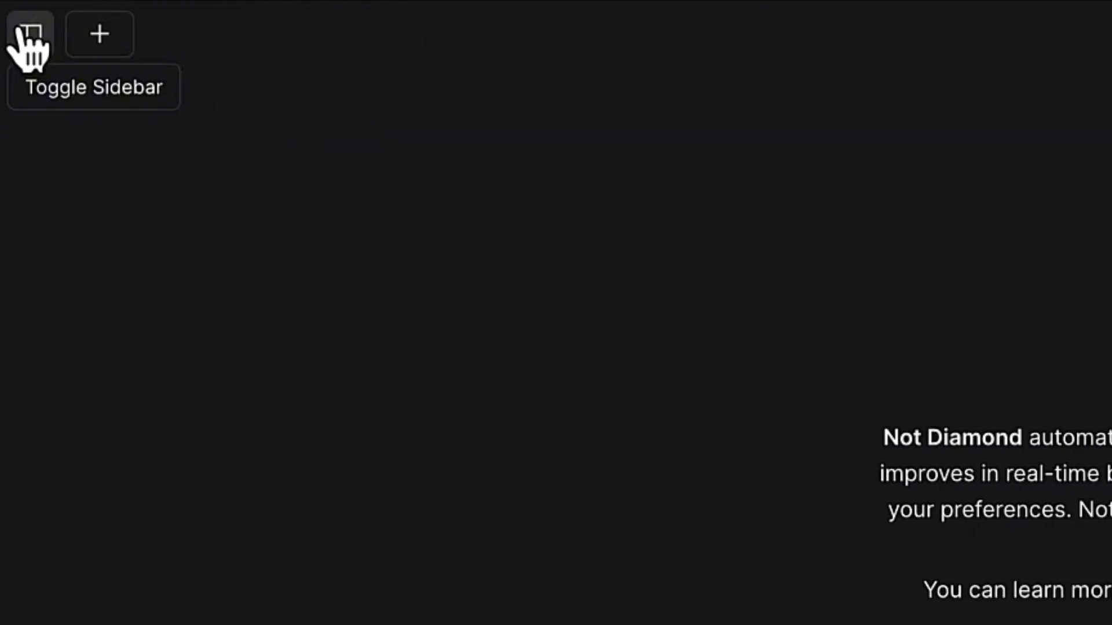
# - Restore the sidebar, browse the modes and model list in Settings, and leave them unchanged
pyautogui.click(30, 34)
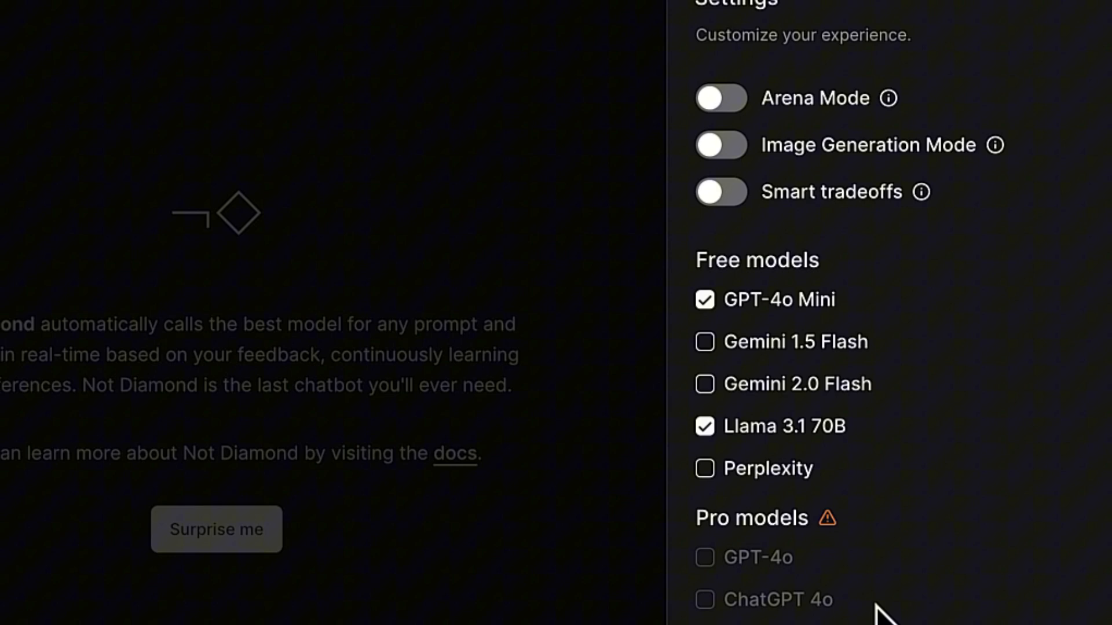
pyautogui.scroll(-3)
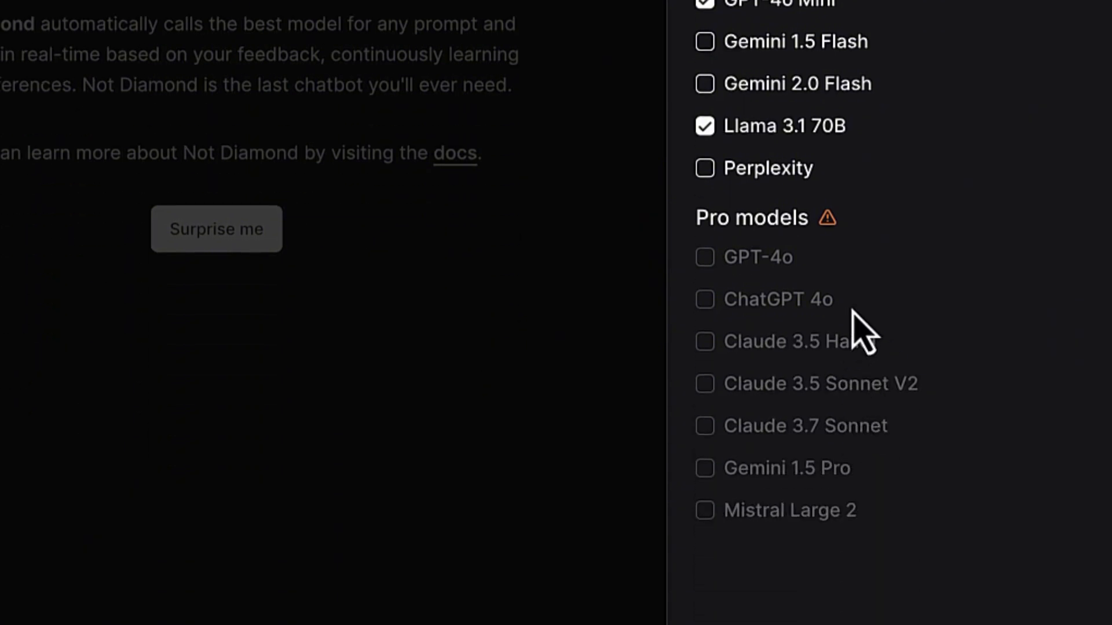
pyautogui.moveTo(858, 127)
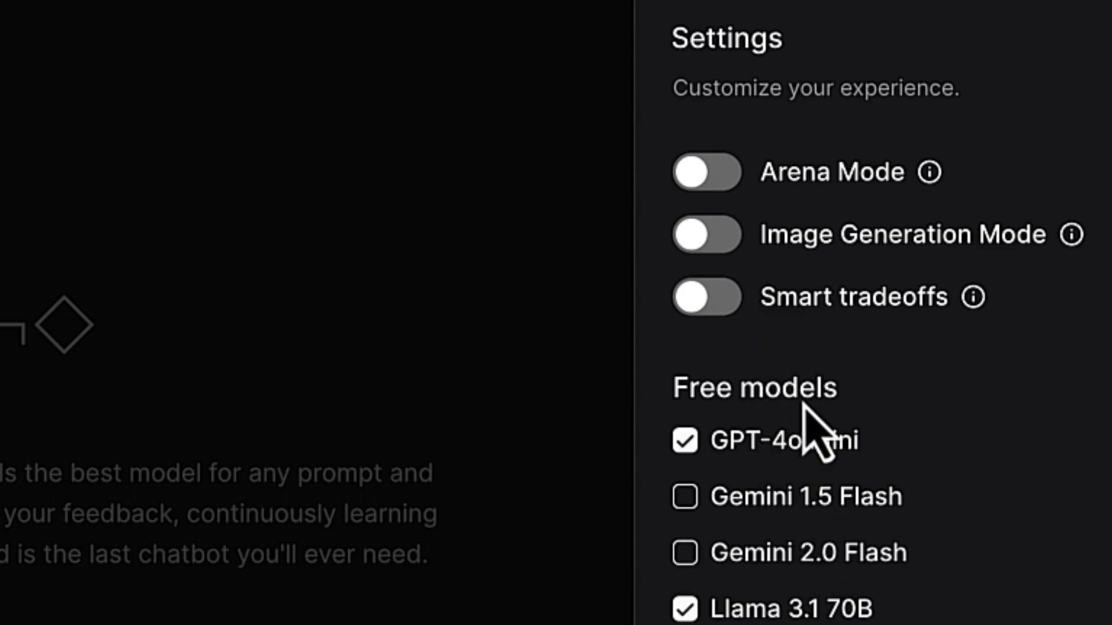
pyautogui.click(1096, 22)
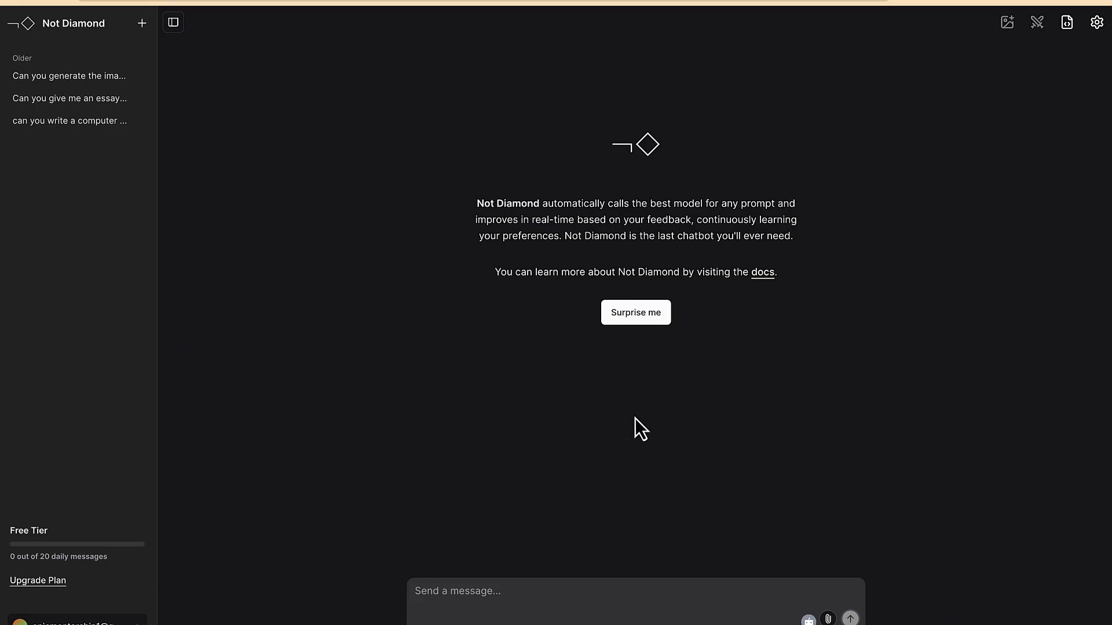
pyautogui.moveTo(341, 178)
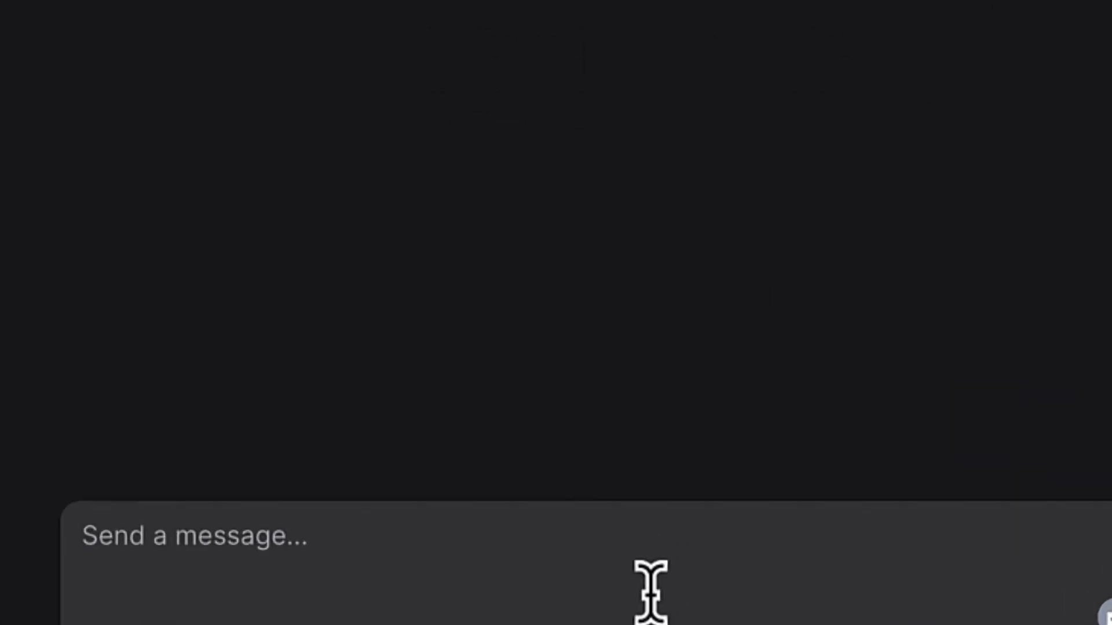
# - Send 'Summarize the top tech trends of 2025 in simple terms' with an up-to-500 limit
pyautogui.write('Summarize the top tech trends of 2025 in simple terms')
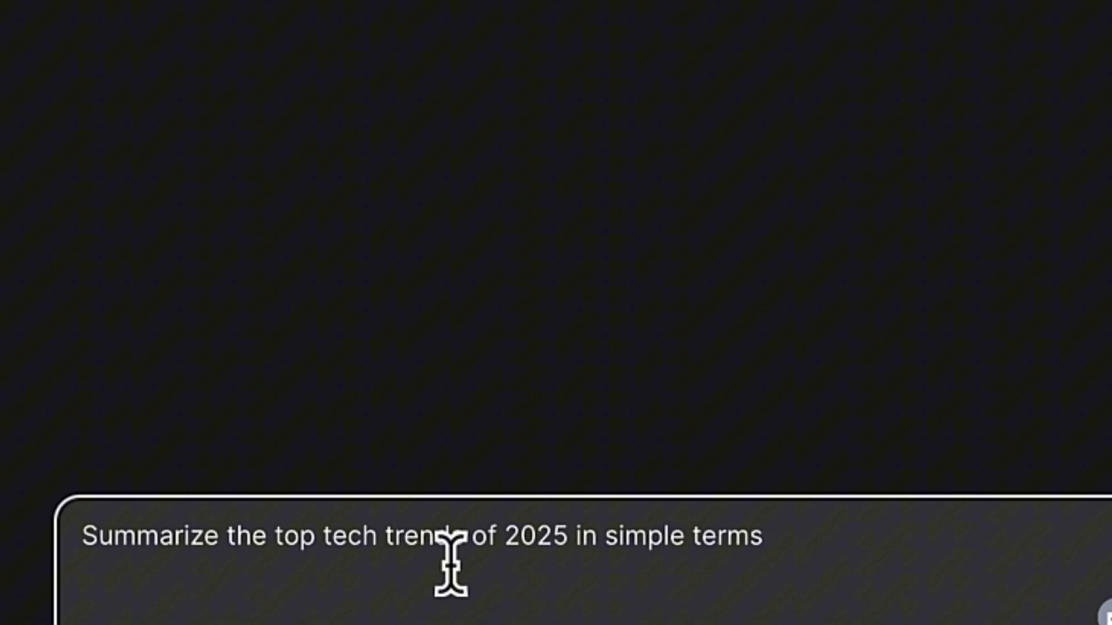
pyautogui.moveTo(557, 554)
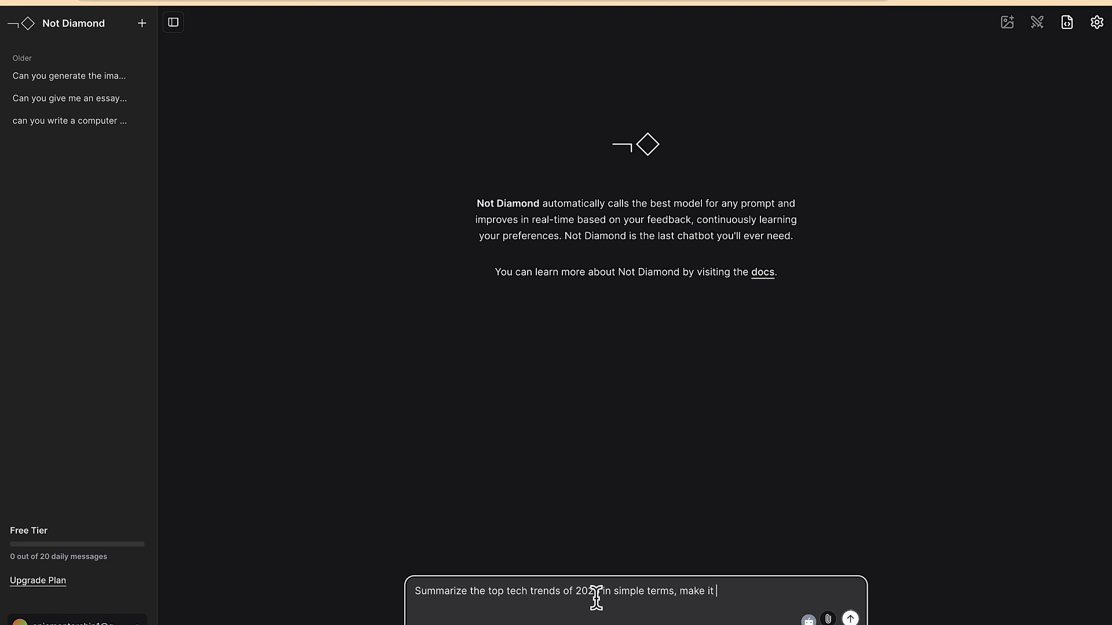
pyautogui.write('up to  500')
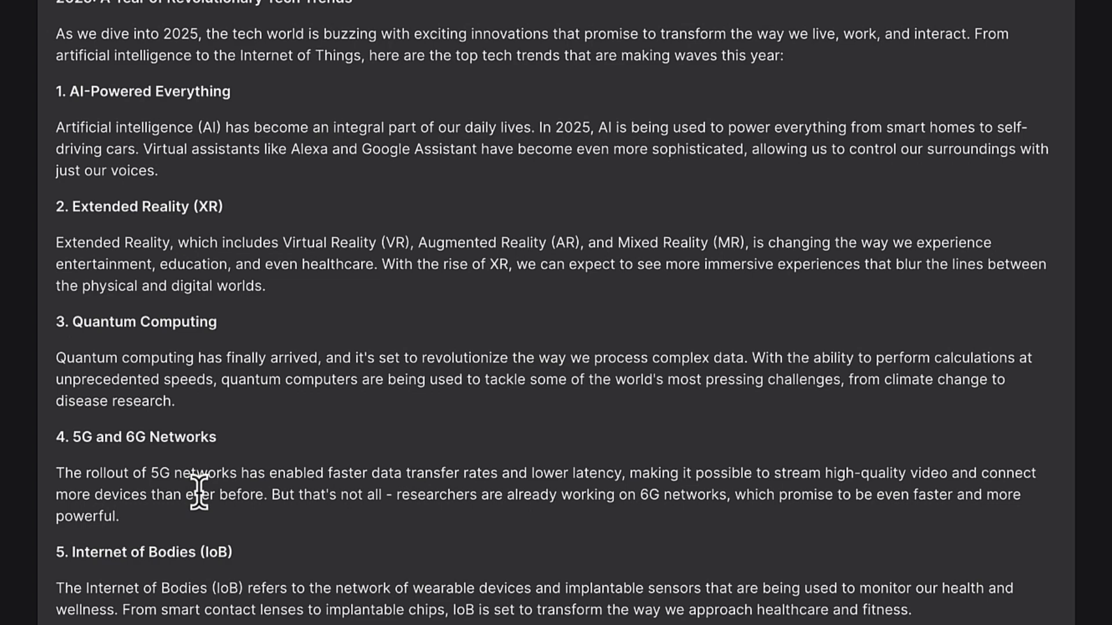
pyautogui.scroll(-3)
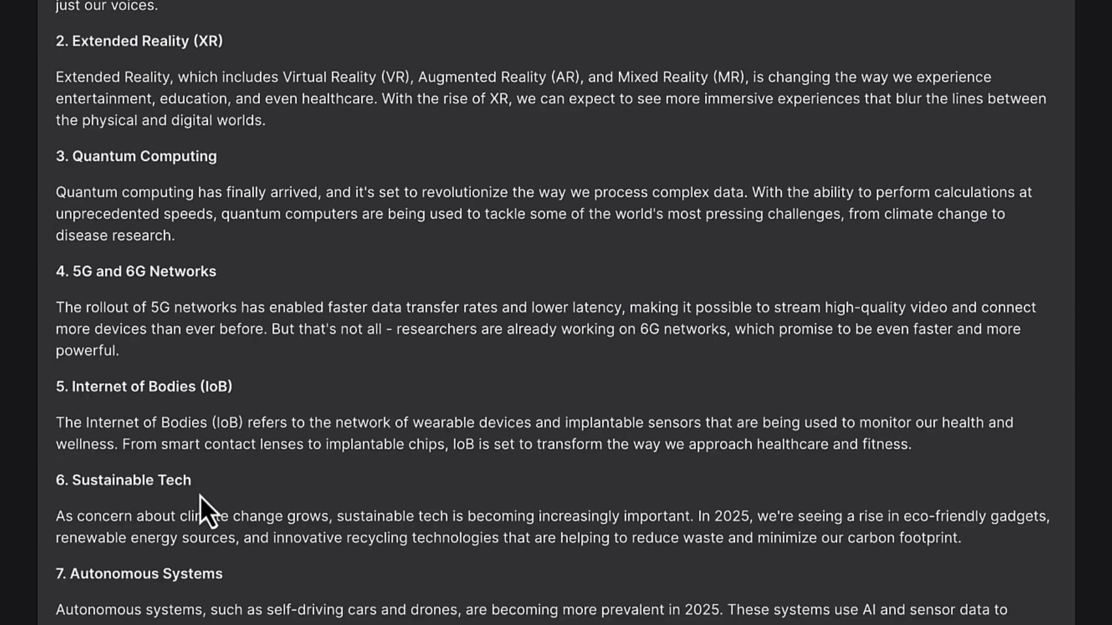
pyautogui.scroll(-3)
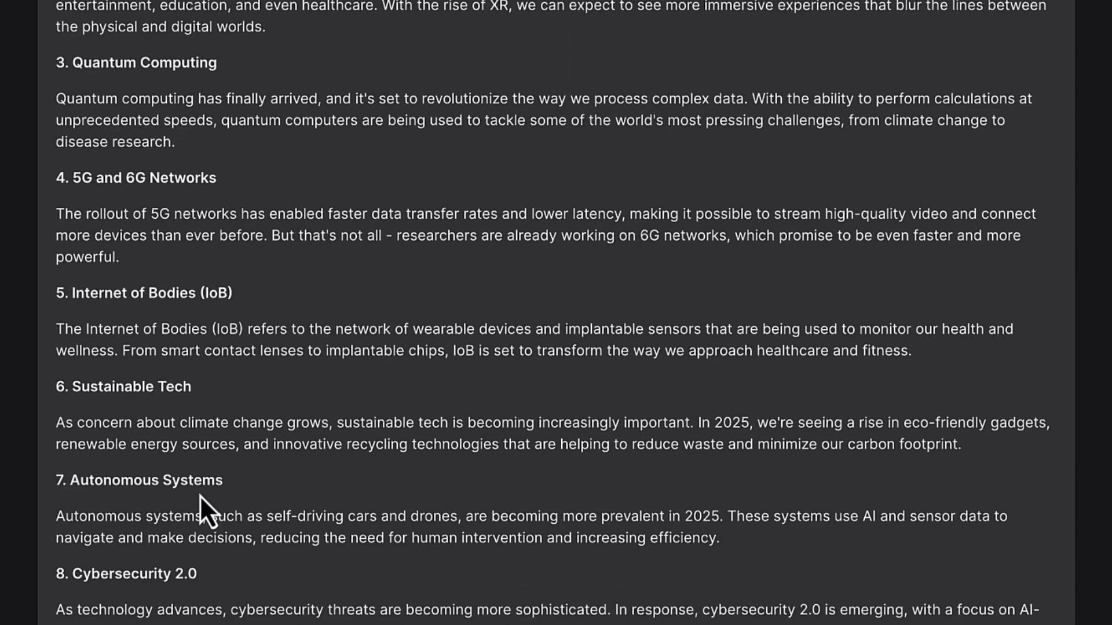
pyautogui.scroll(-3)
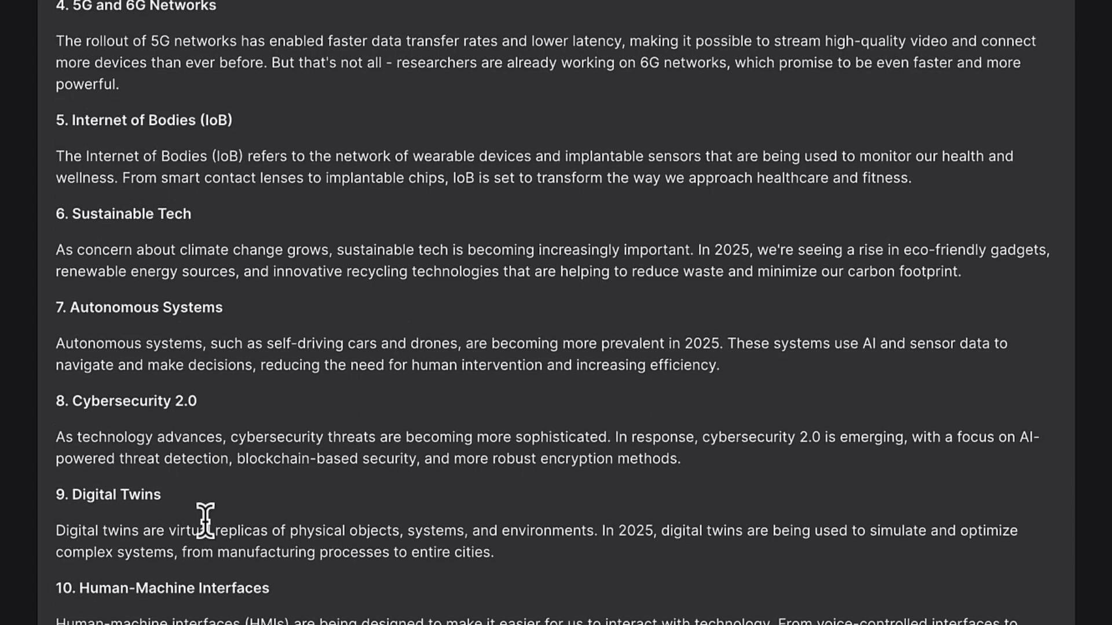
pyautogui.scroll(-3)
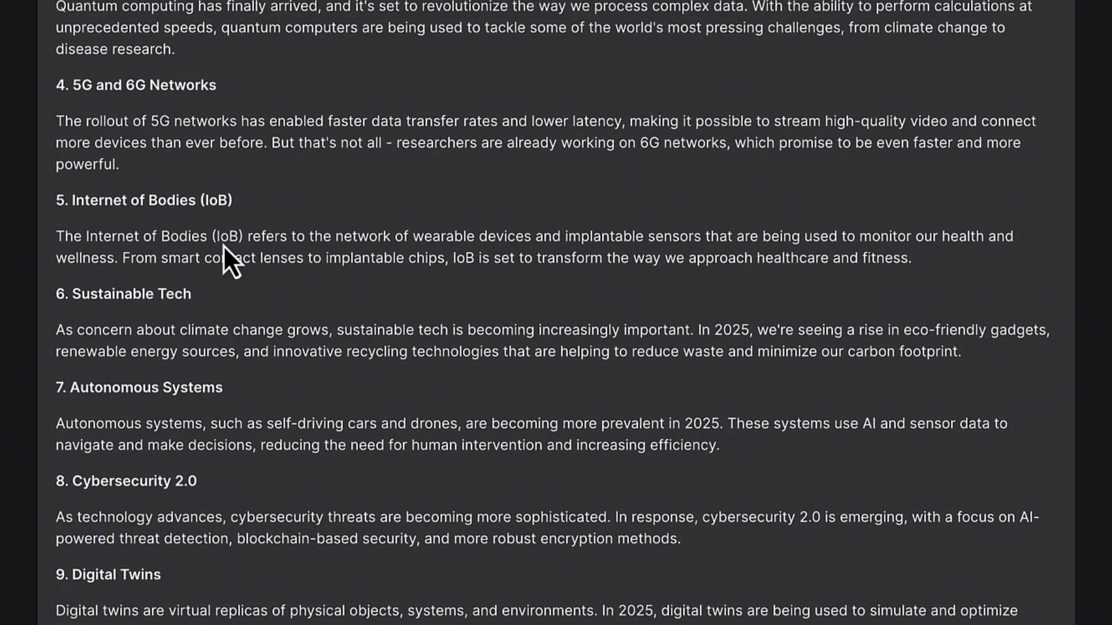
pyautogui.scroll(-3)
pyautogui.write('Write')
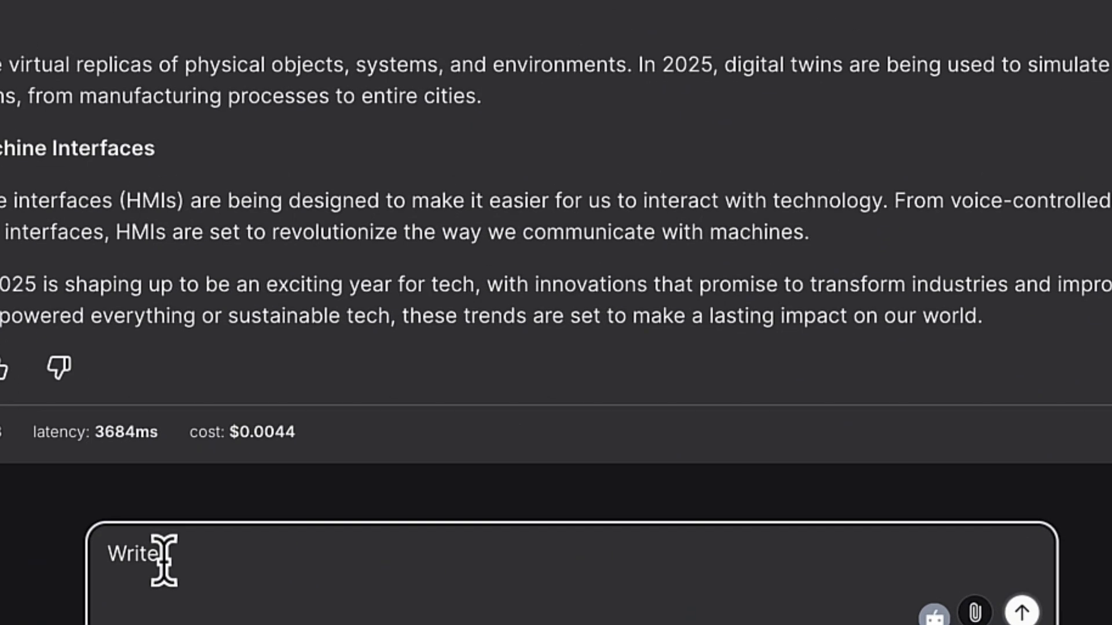
# - Write a prompt for academic solar system content with in-text citations and a bibliography at the end
pyautogui.write('an academ')
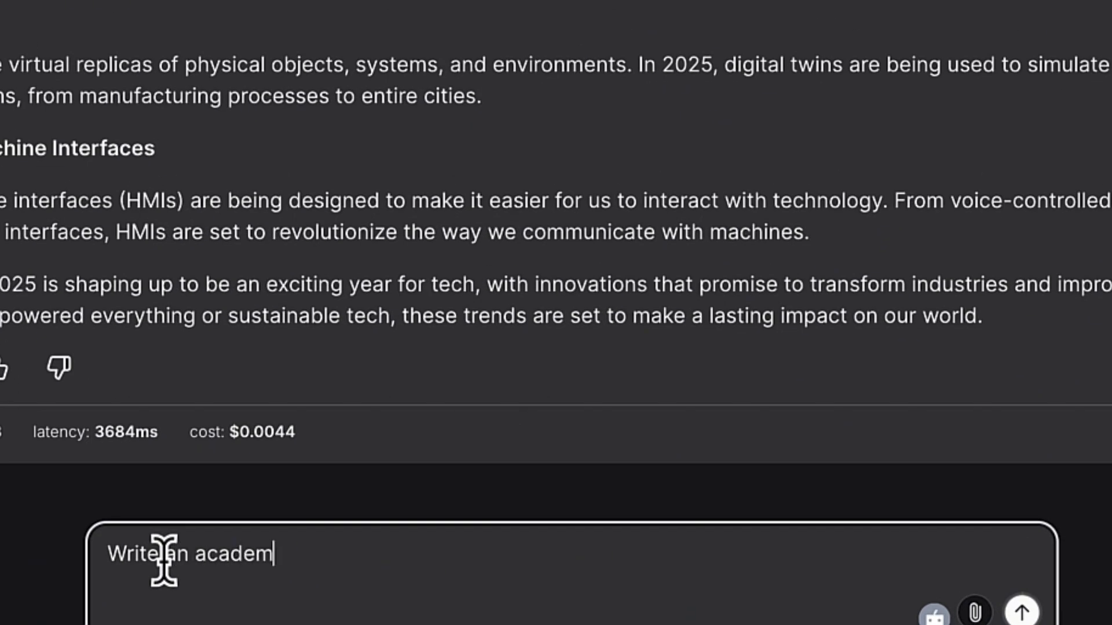
pyautogui.write('ic content about solar system and include')
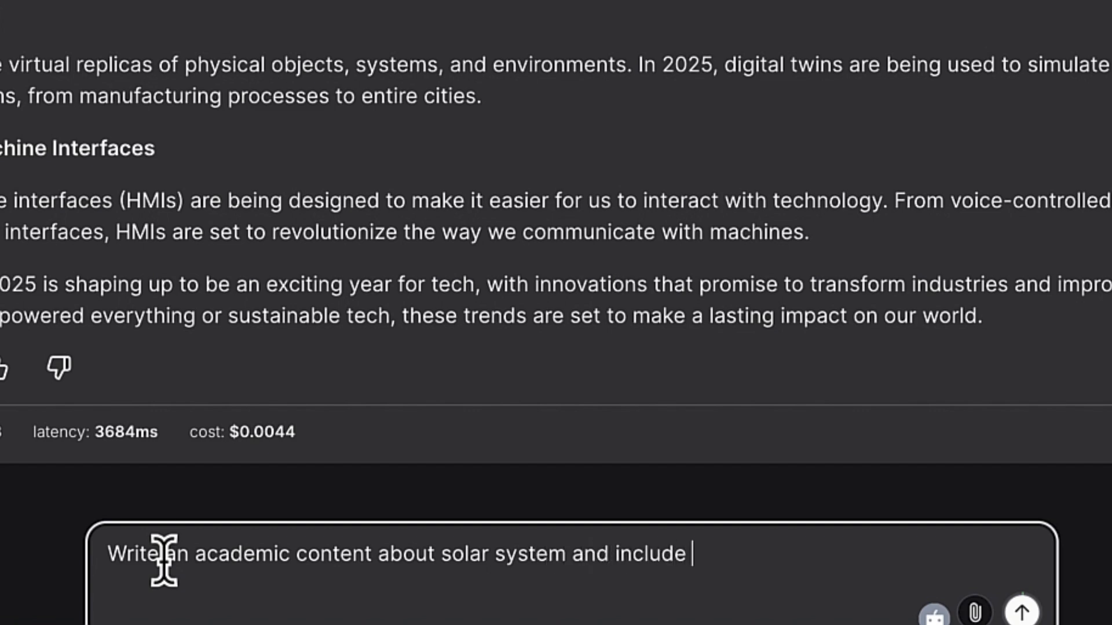
pyautogui.write('inte')
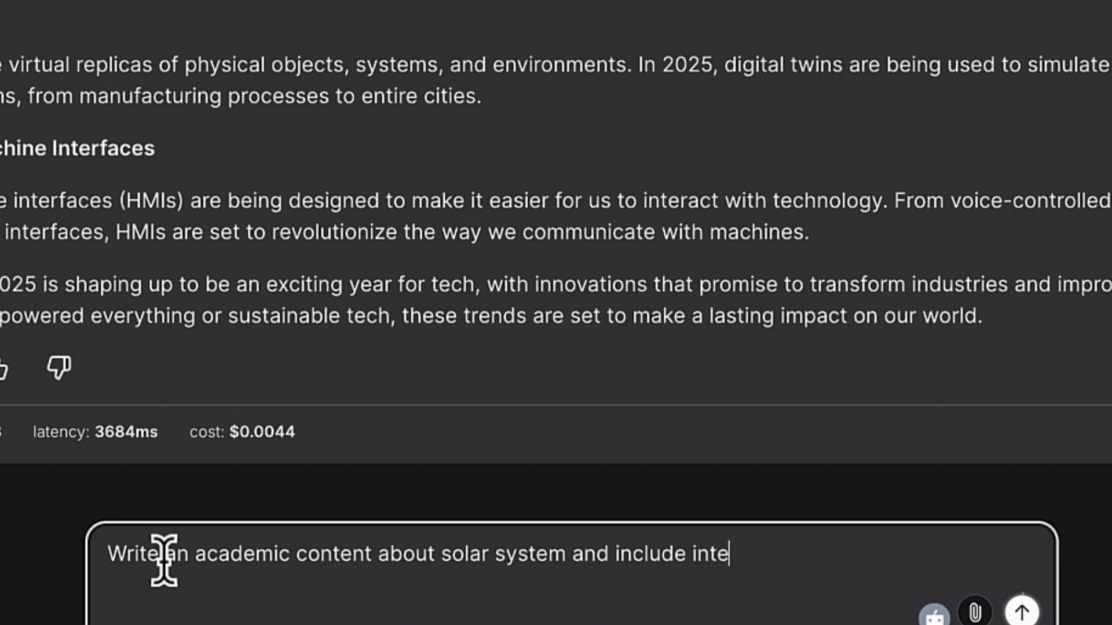
pyautogui.write('xt citations and')
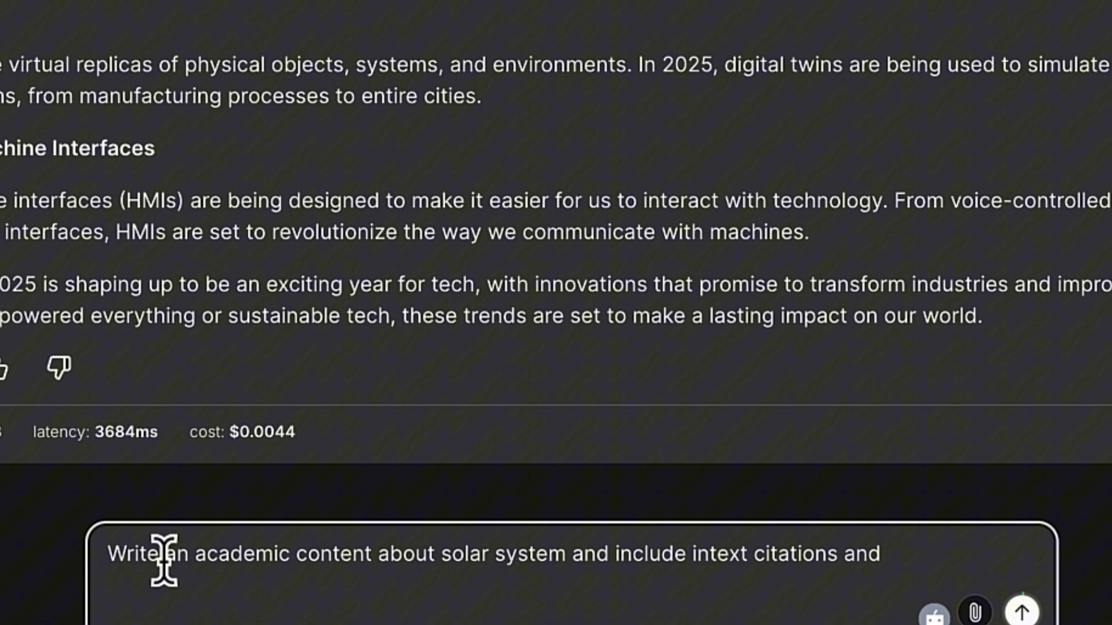
pyautogui.write('bibli')
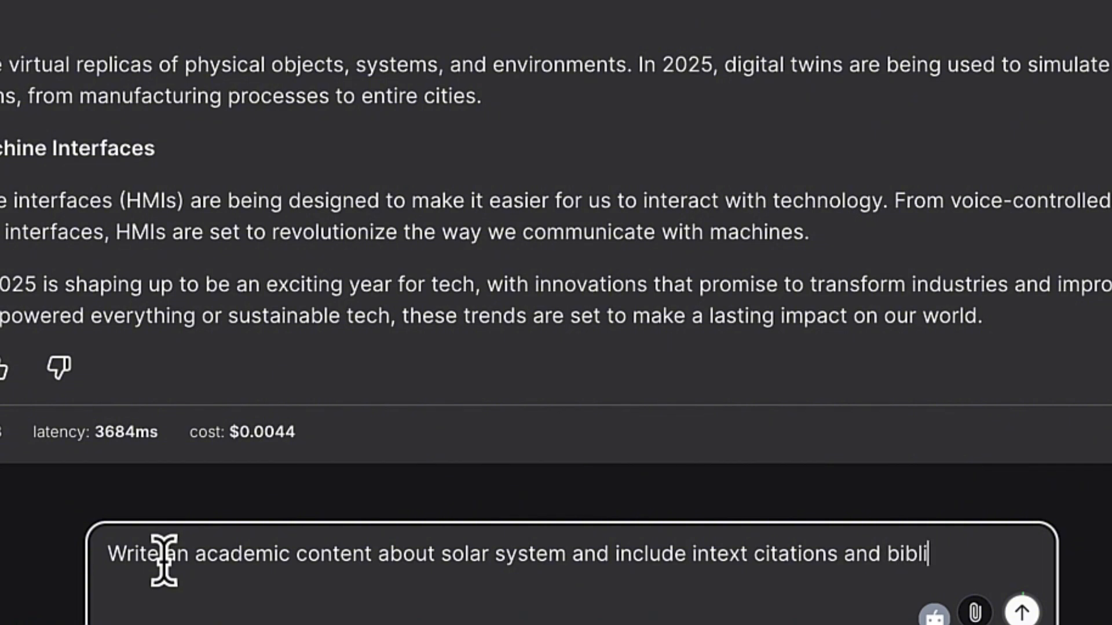
pyautogui.write('ographyt')
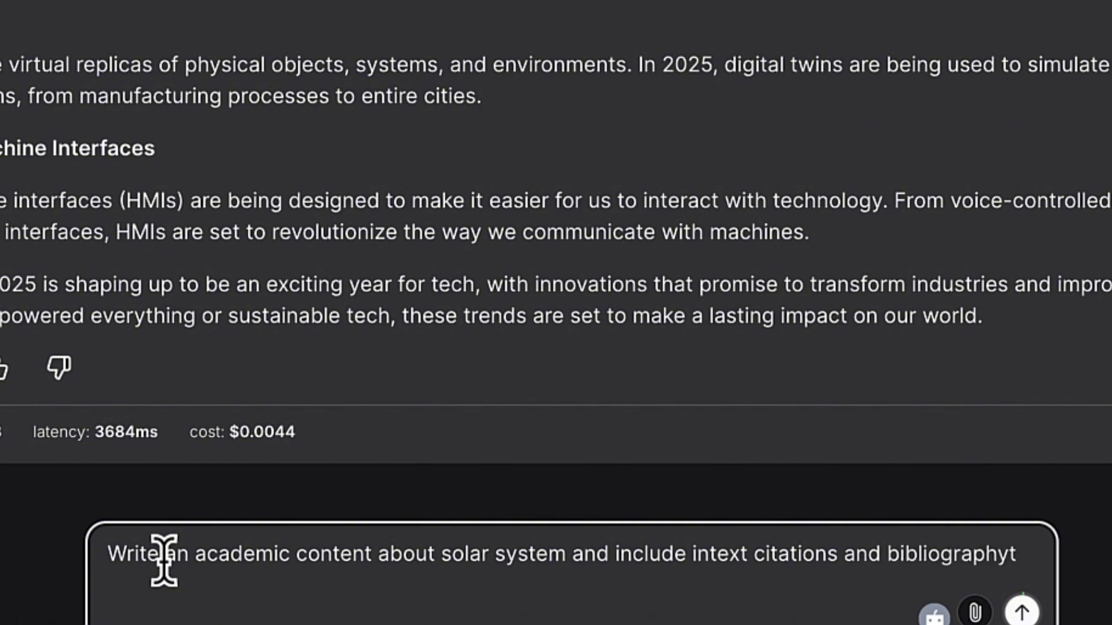
pyautogui.write('at the end, use th')
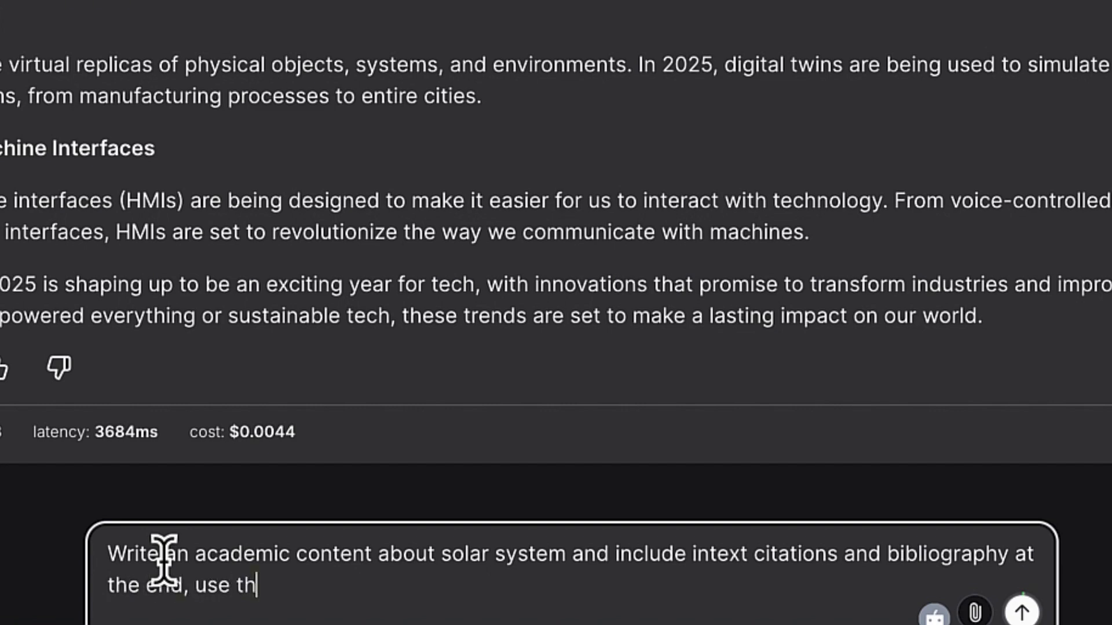
# - Finish the prompt requiring APA format and a length up to 500
pyautogui.write('e APA')
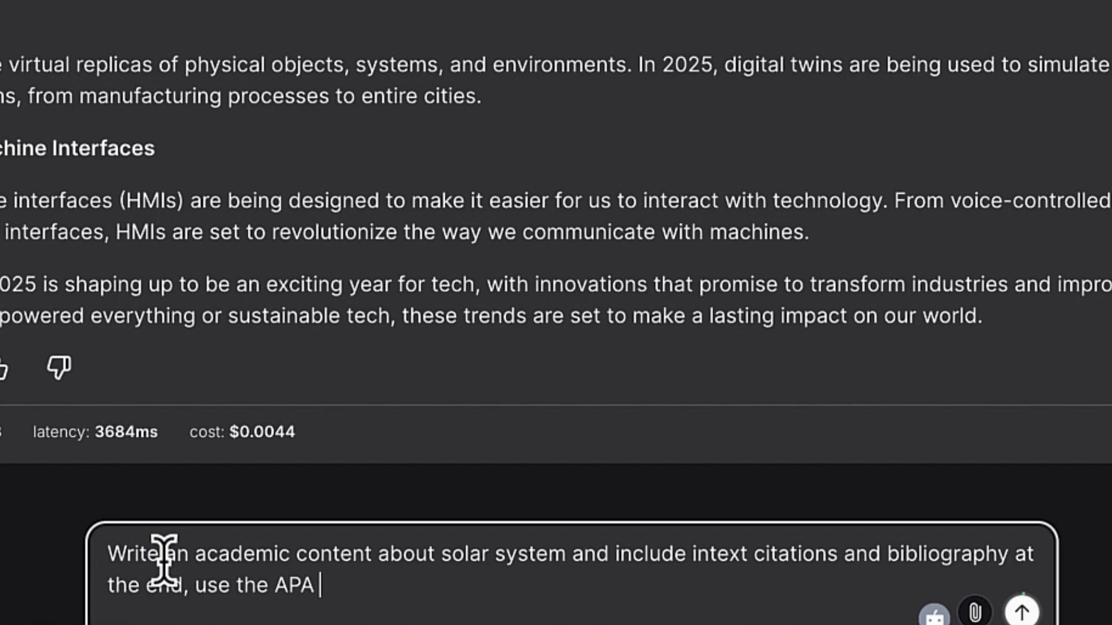
pyautogui.write('format')
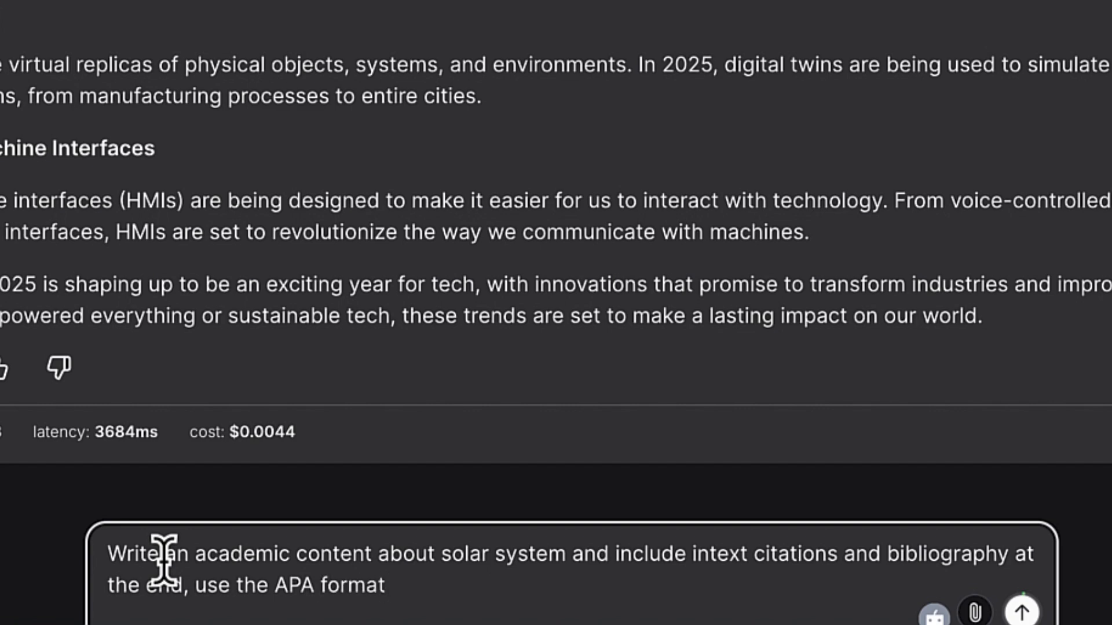
pyautogui.write('and make u')
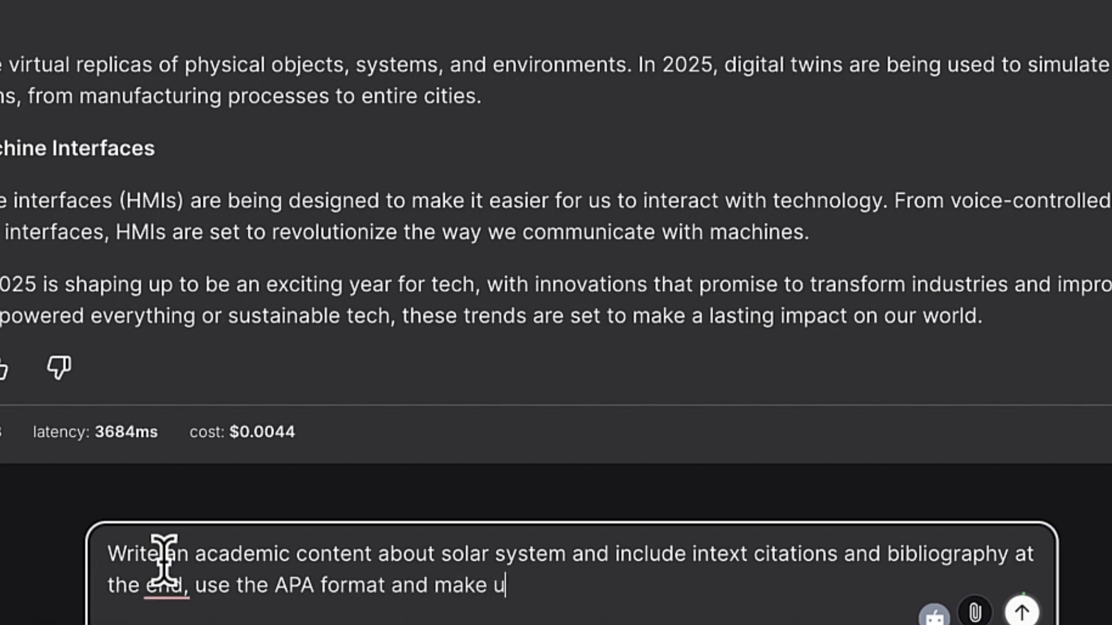
pyautogui.write('t')
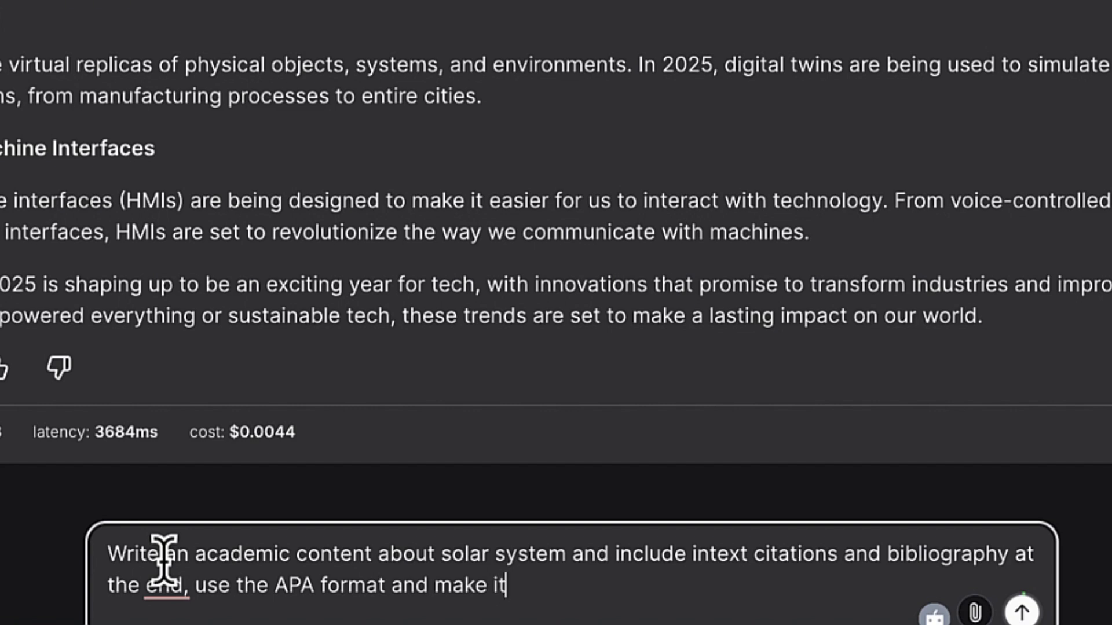
pyautogui.write('upto 5')
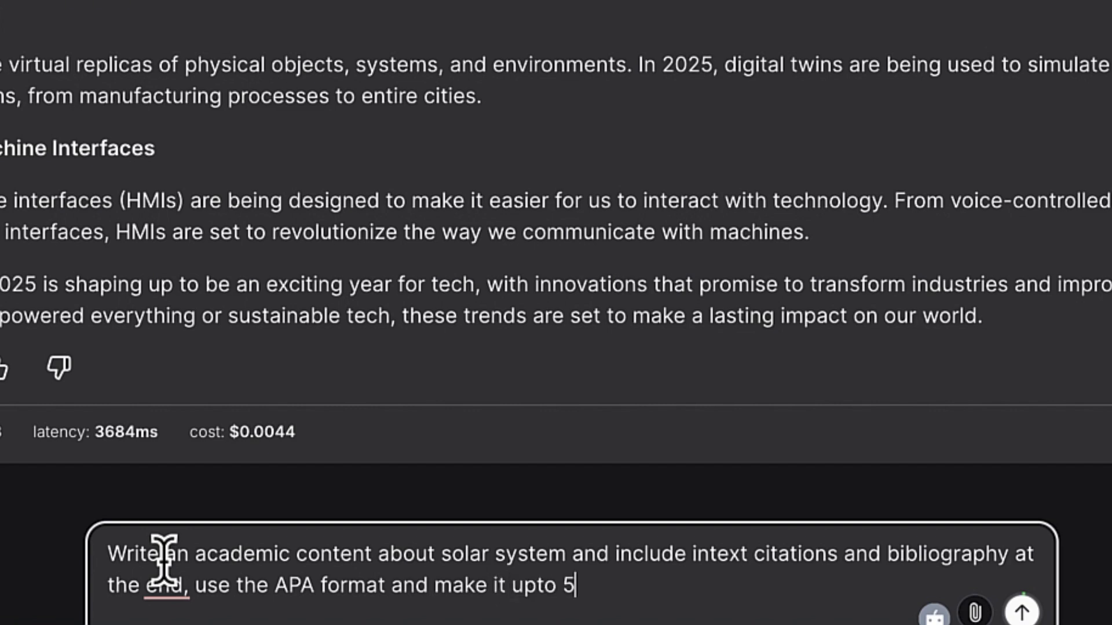
pyautogui.write('00')
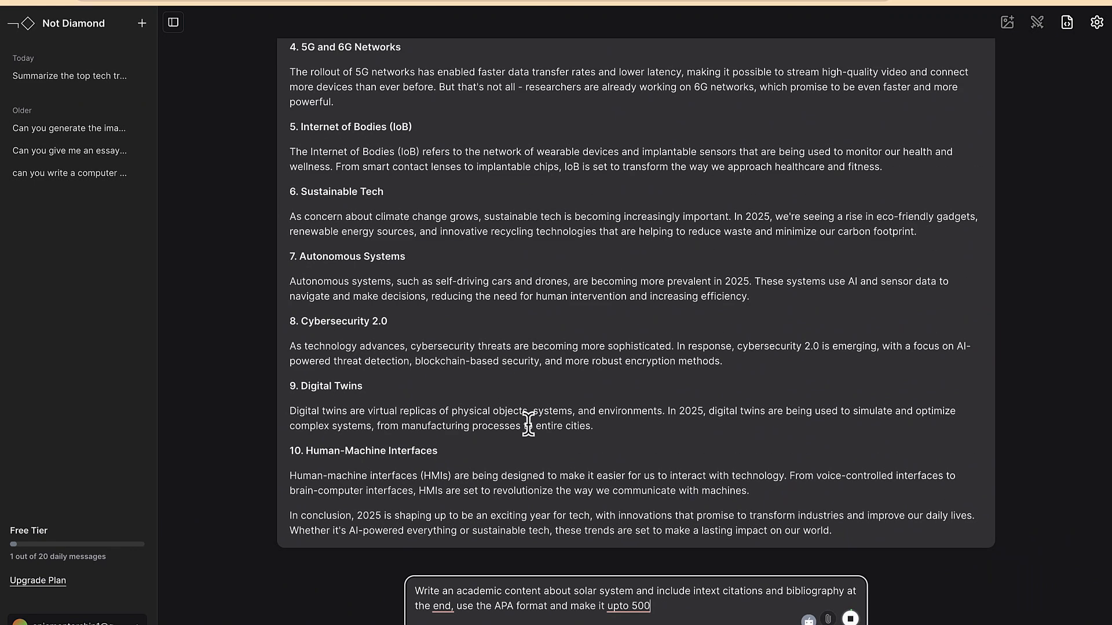
# - Send the solar system request and read the cited essay down to its APA References list
pyautogui.click(848, 617)
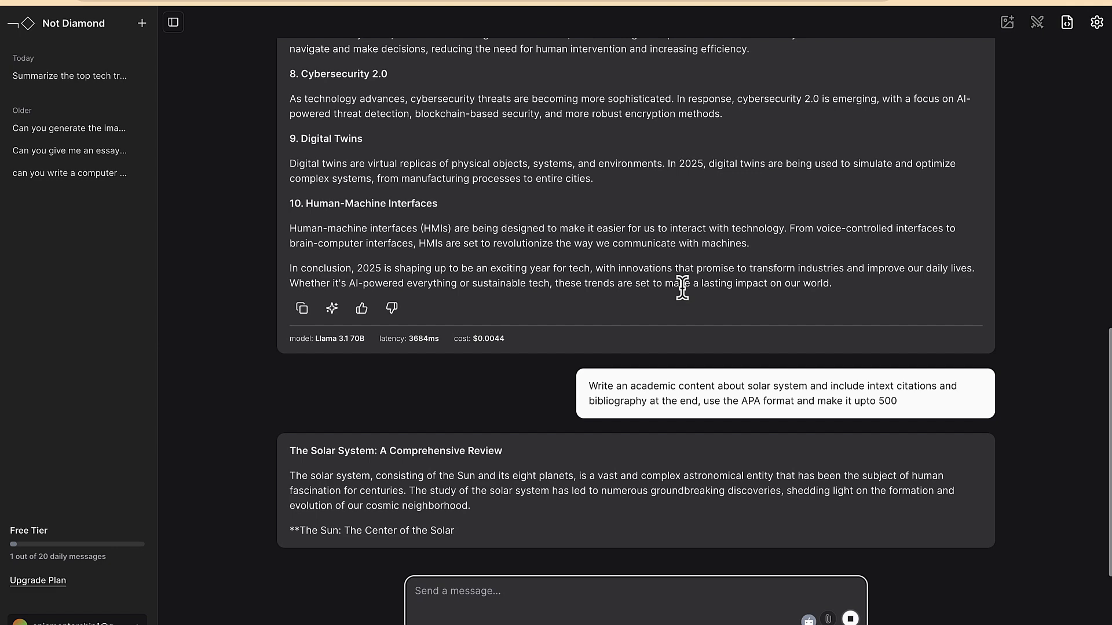
pyautogui.scroll(-3)
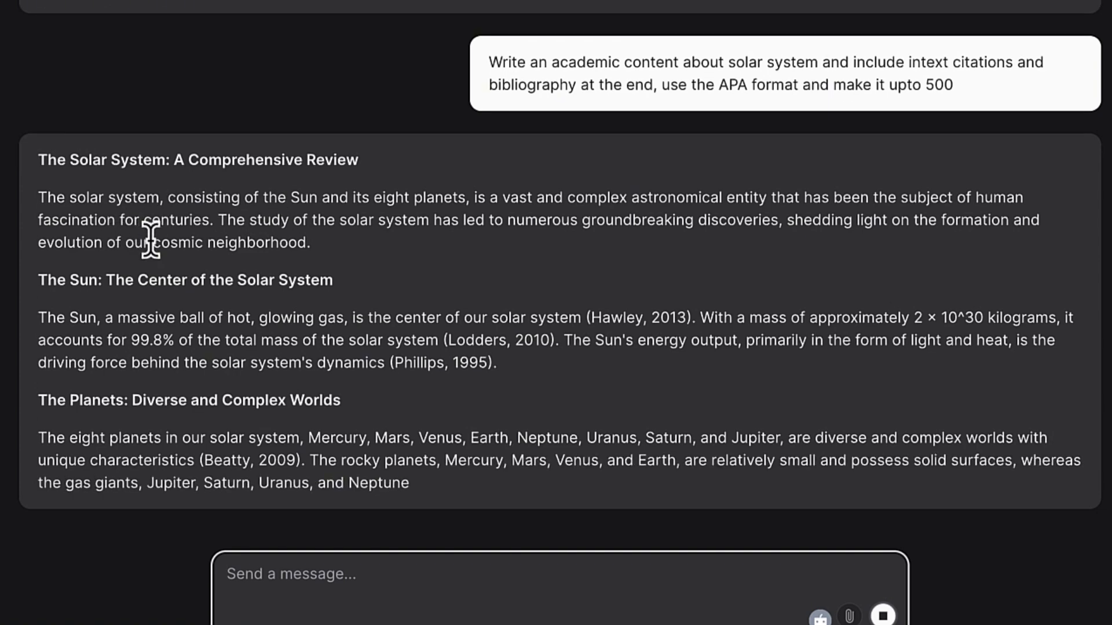
pyautogui.scroll(-3)
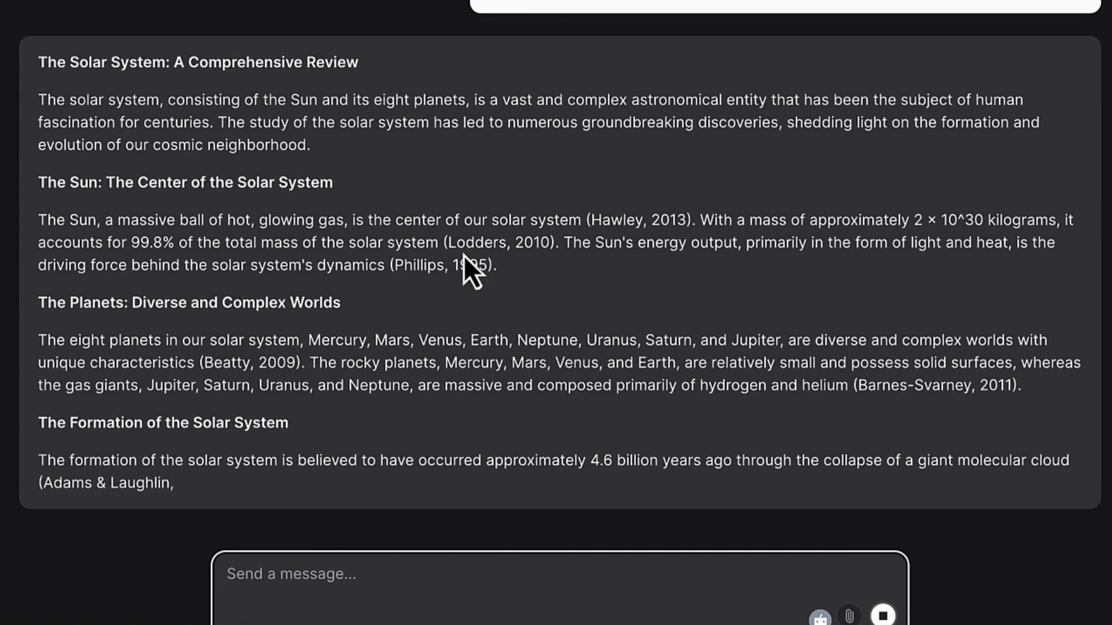
pyautogui.scroll(-3)
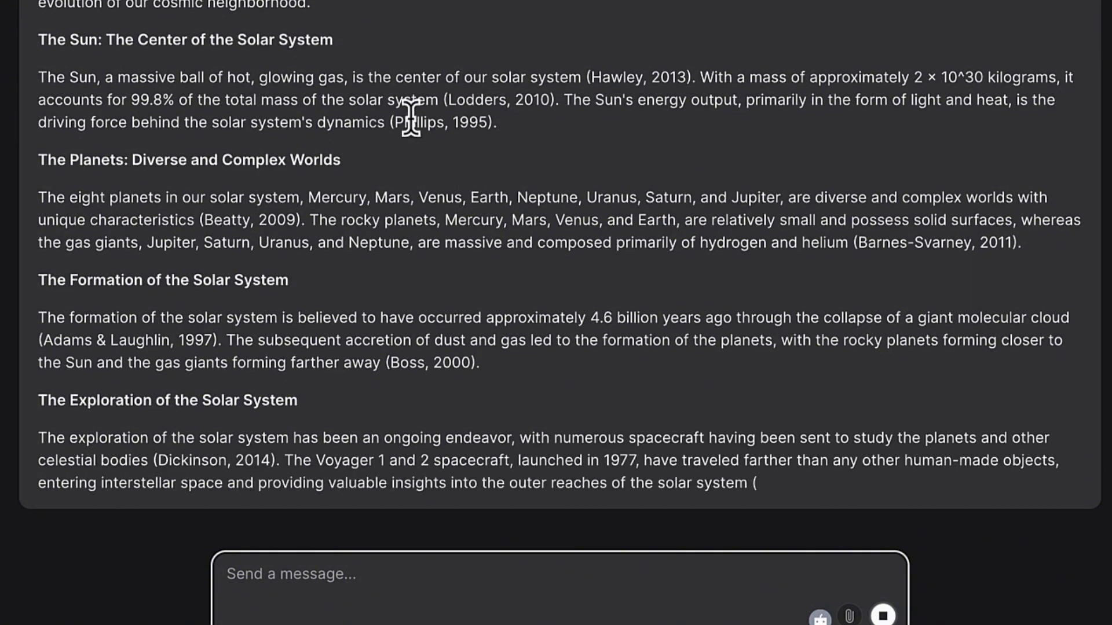
pyautogui.scroll(-3)
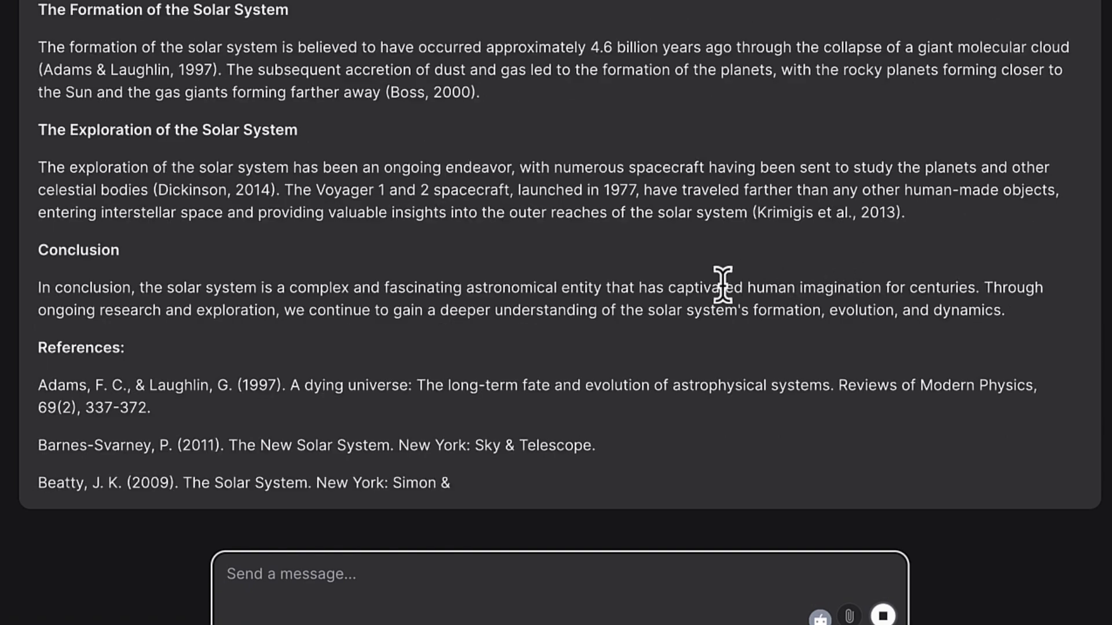
pyautogui.scroll(-3)
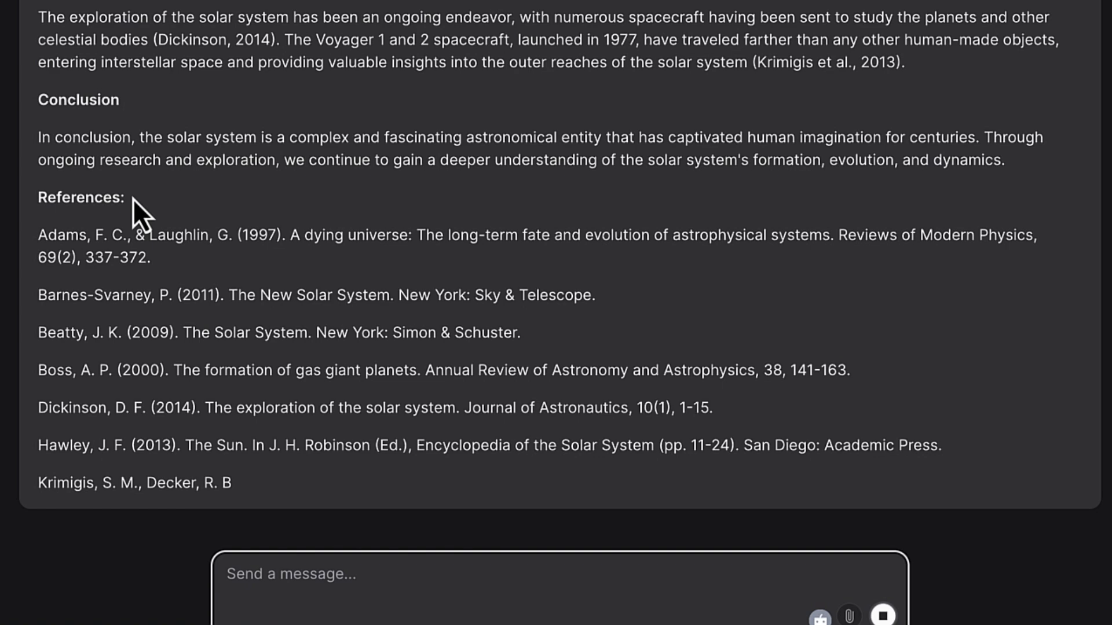
pyautogui.scroll(-3)
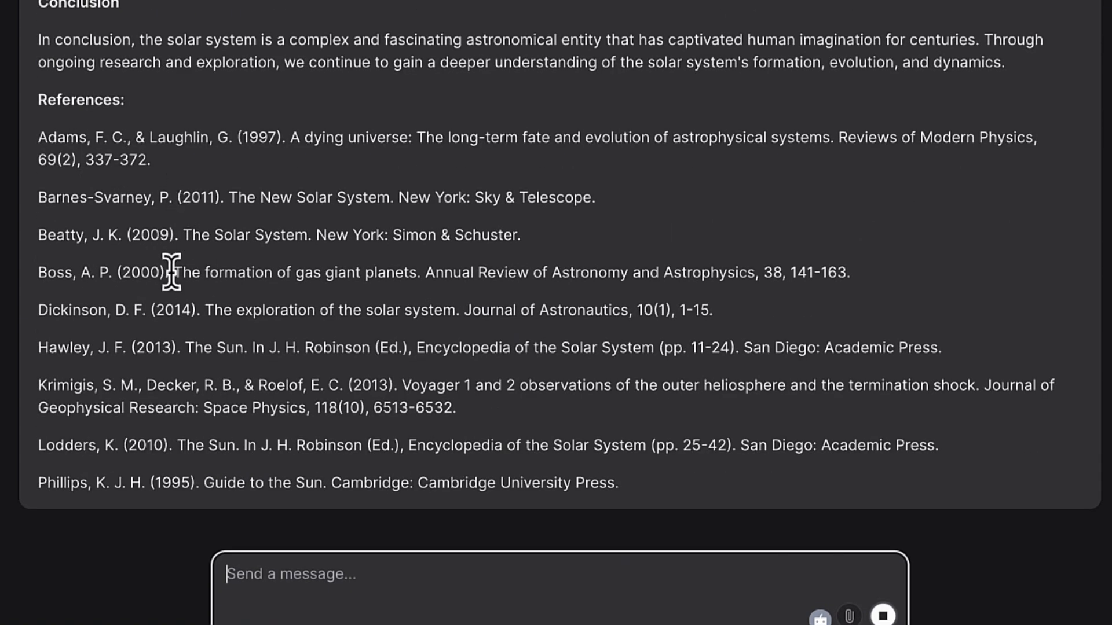
pyautogui.scroll(-3)
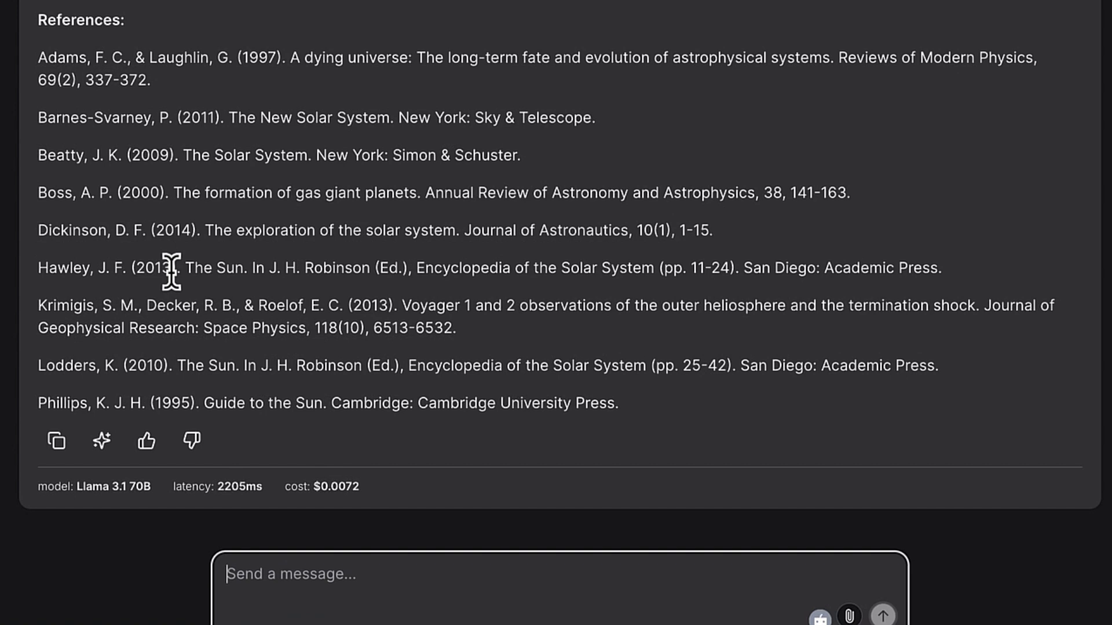
pyautogui.moveTo(631, 214)
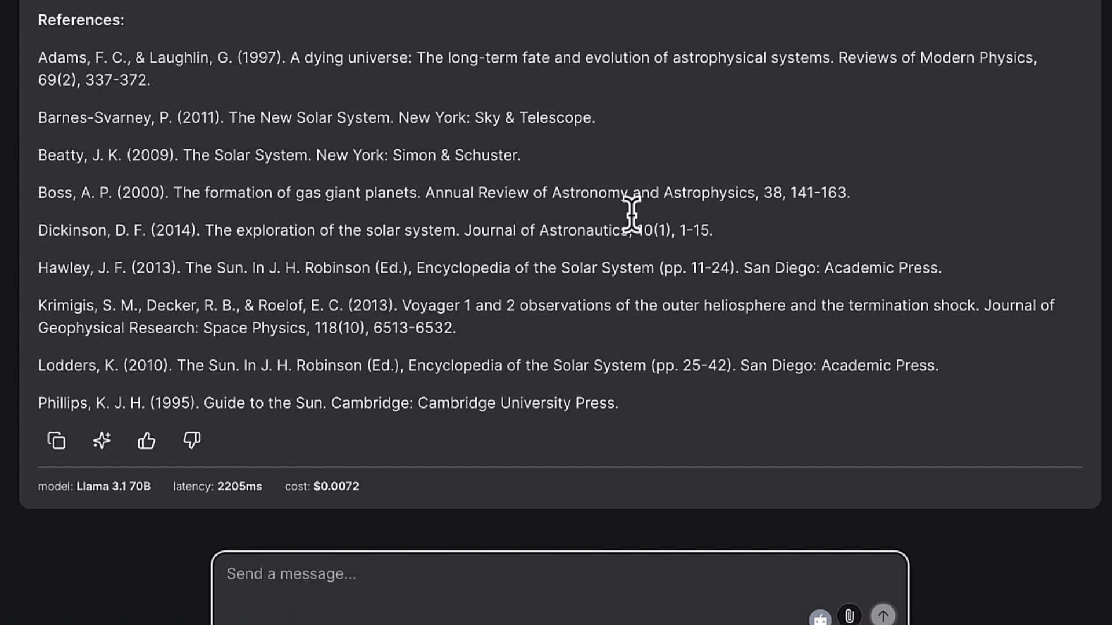
pyautogui.moveTo(634, 167)
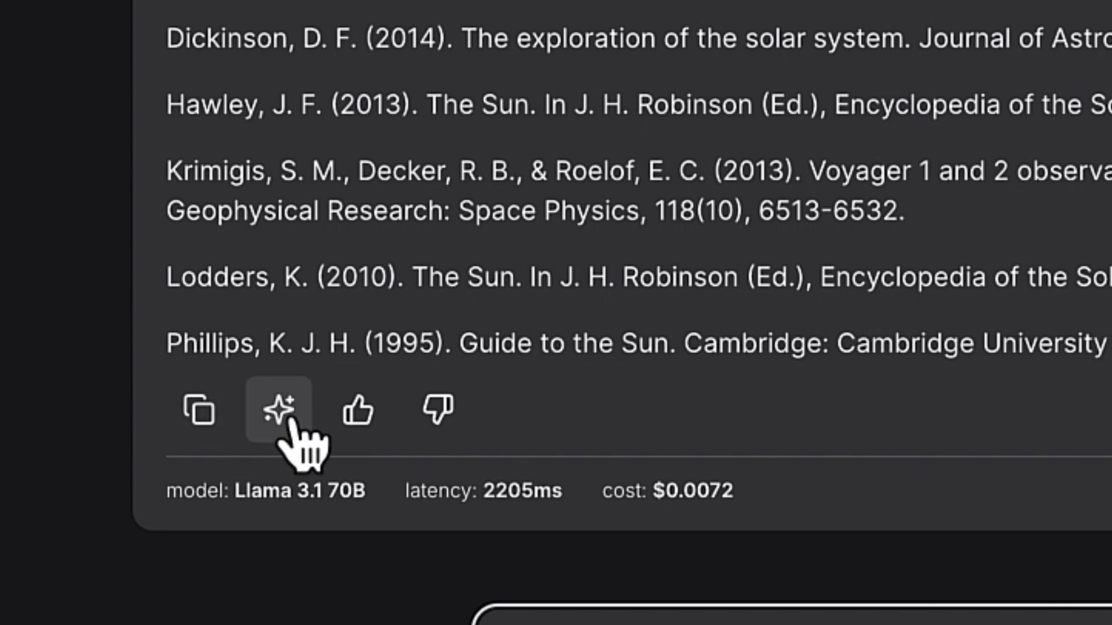
pyautogui.click(277, 410)
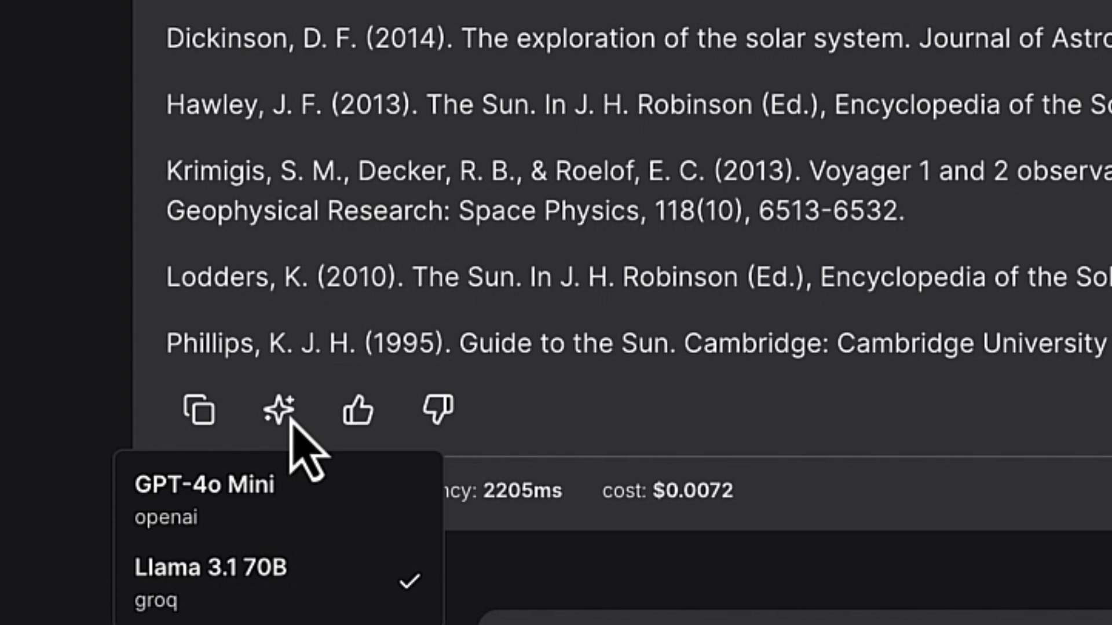
pyautogui.moveTo(277, 497)
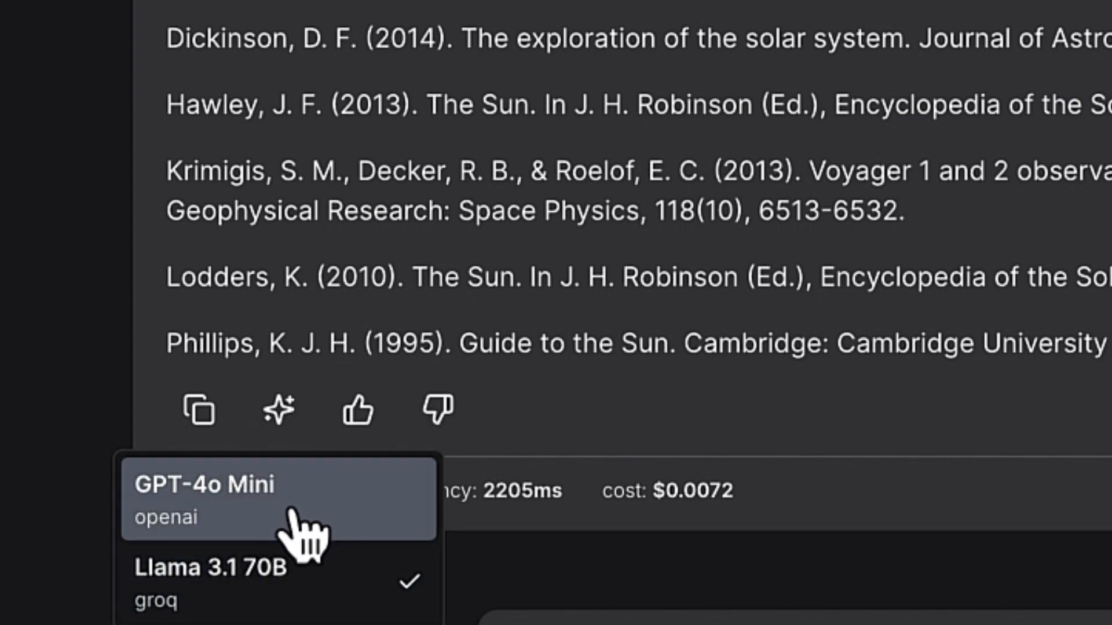
pyautogui.moveTo(358, 410)
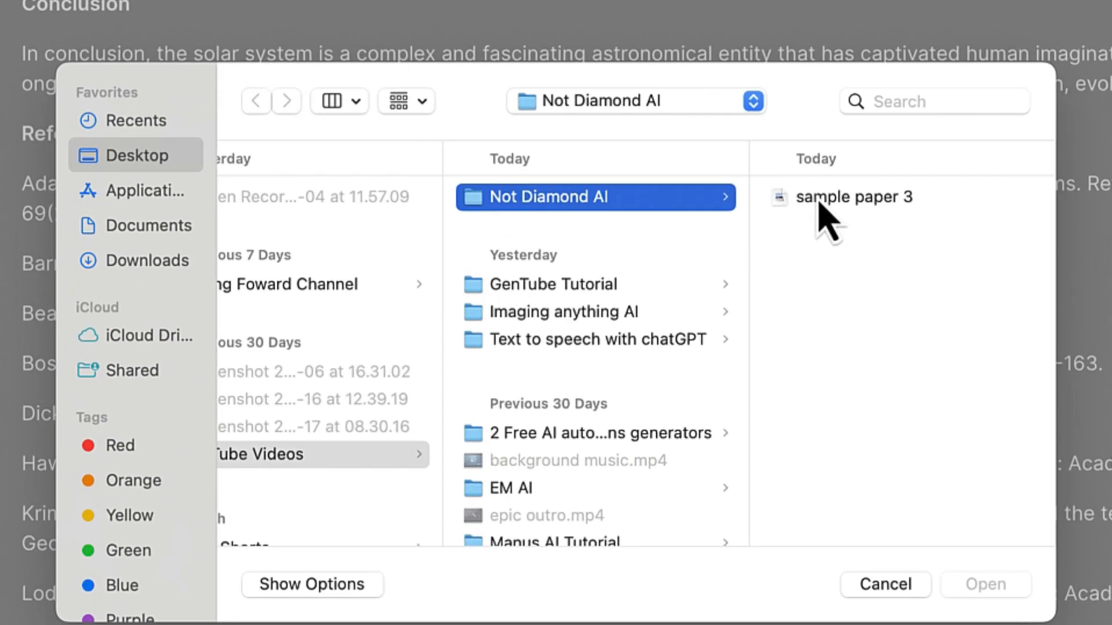
# - Attach sample paper 3 and ask to summarize its content
pyautogui.click(884, 584)
pyautogui.write('can you summar')
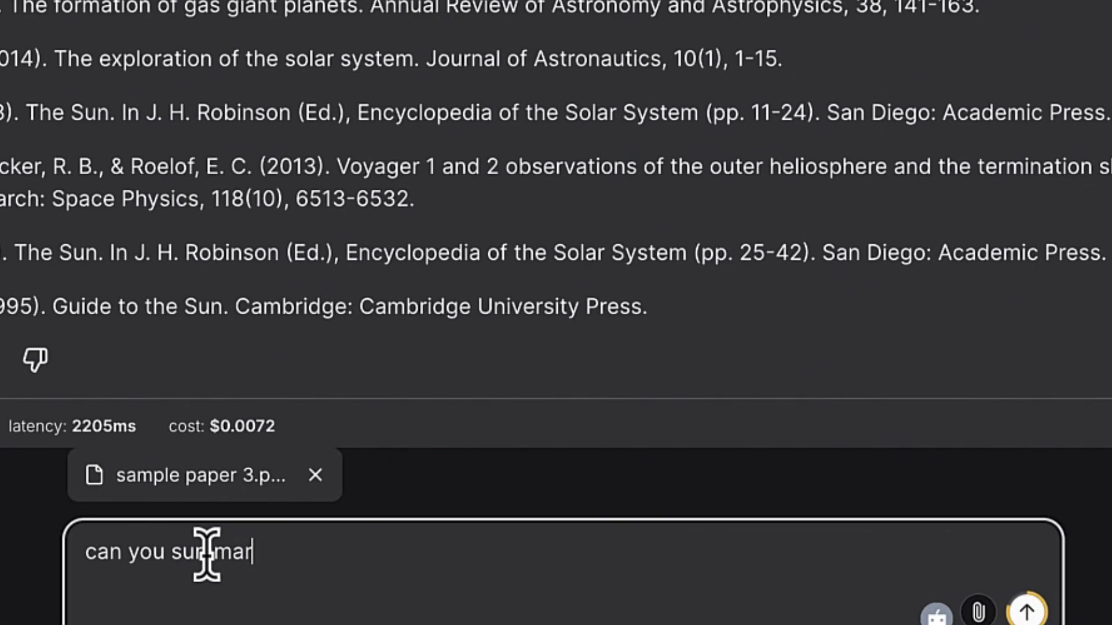
pyautogui.write('ize the content')
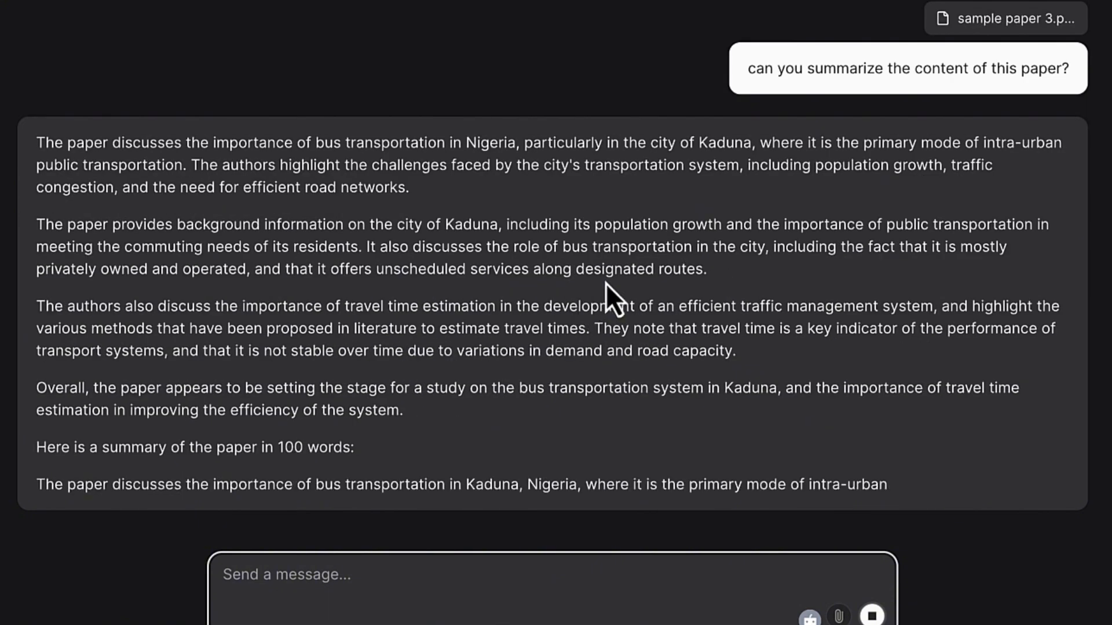
# - Read through the Llama 3.1 70B summary of the Kaduna bus transportation paper to its 100-word version
pyautogui.scroll(-3)
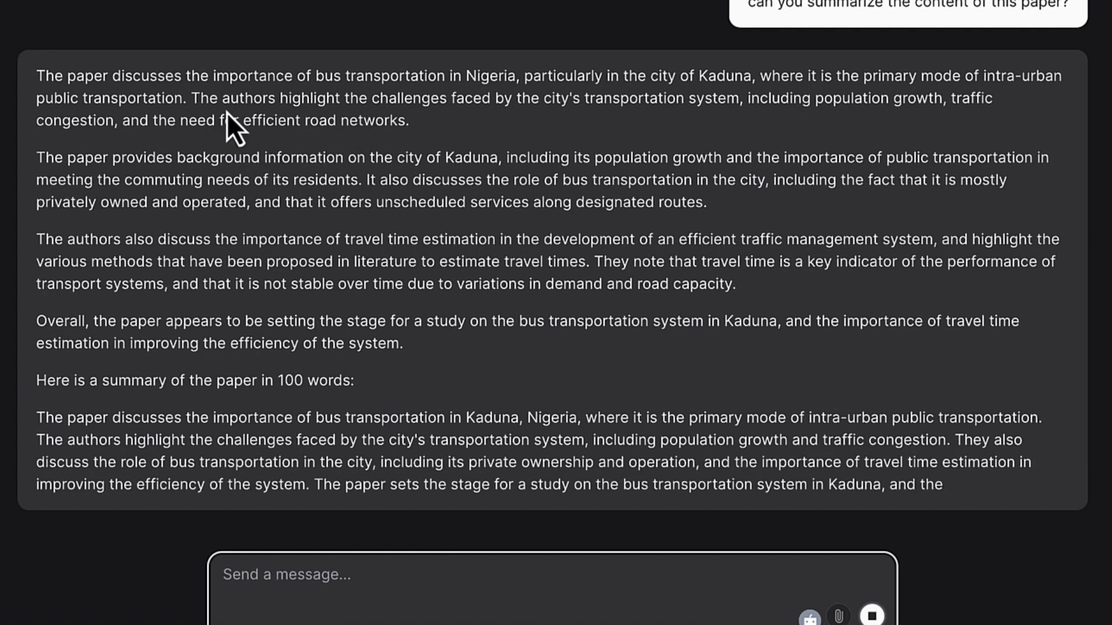
pyautogui.scroll(-3)
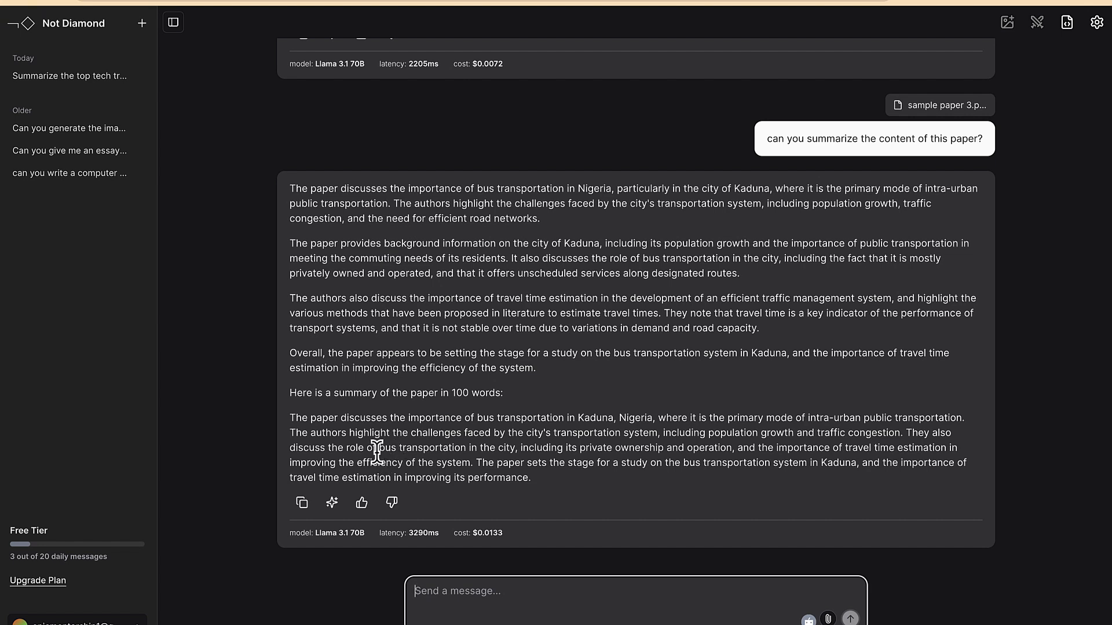
pyautogui.moveTo(506, 237)
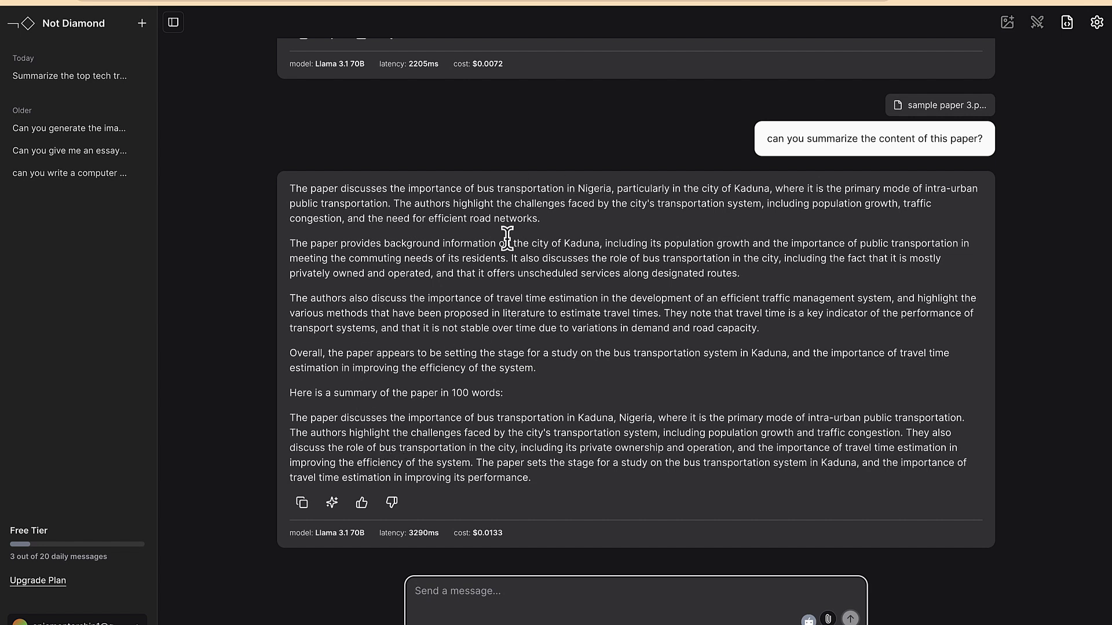
pyautogui.moveTo(542, 358)
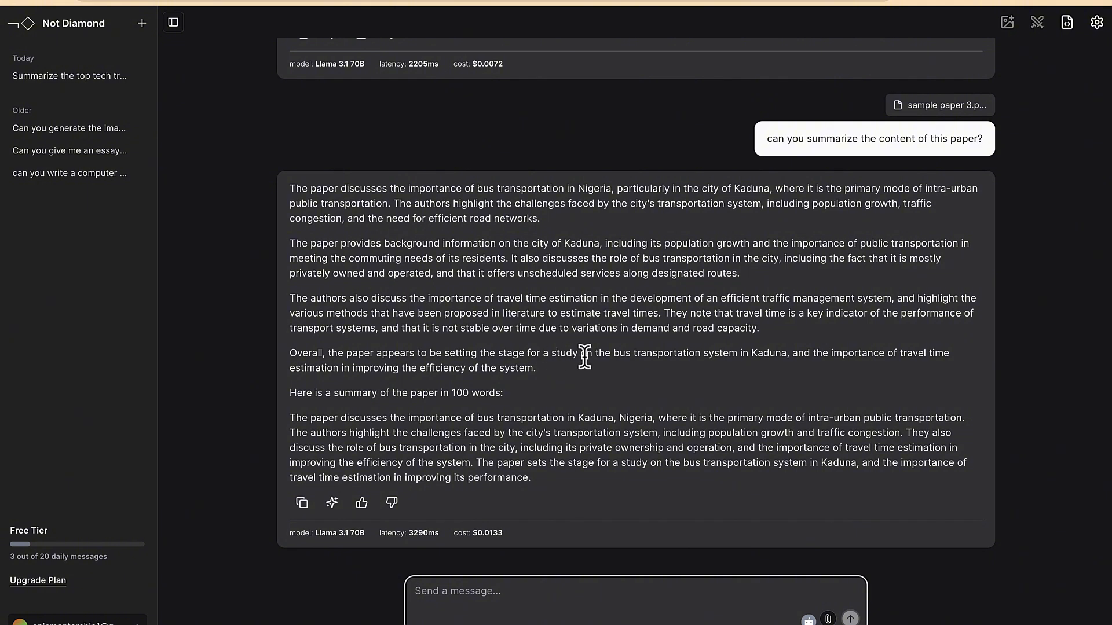
pyautogui.moveTo(1096, 22)
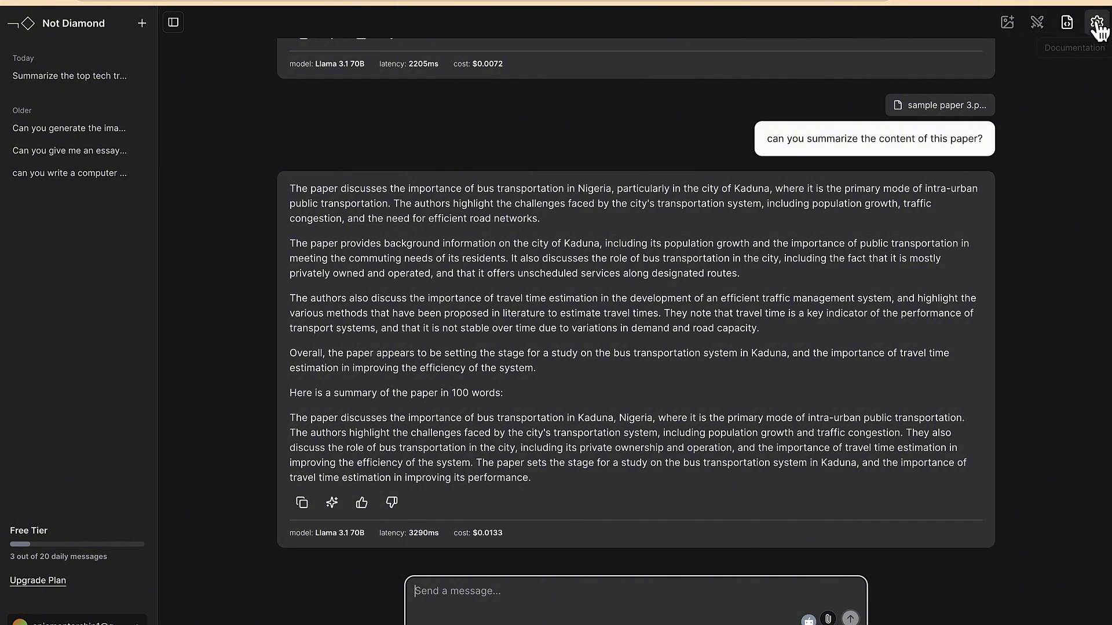
# - Enable Arena Mode in Settings and return to the chat
pyautogui.click(1097, 22)
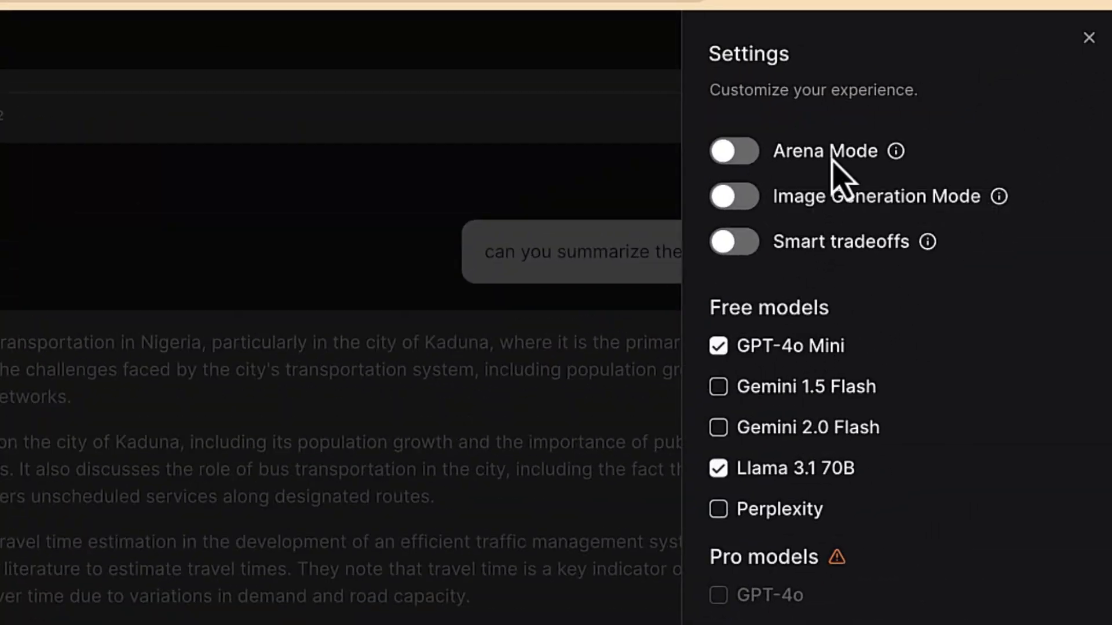
pyautogui.click(734, 150)
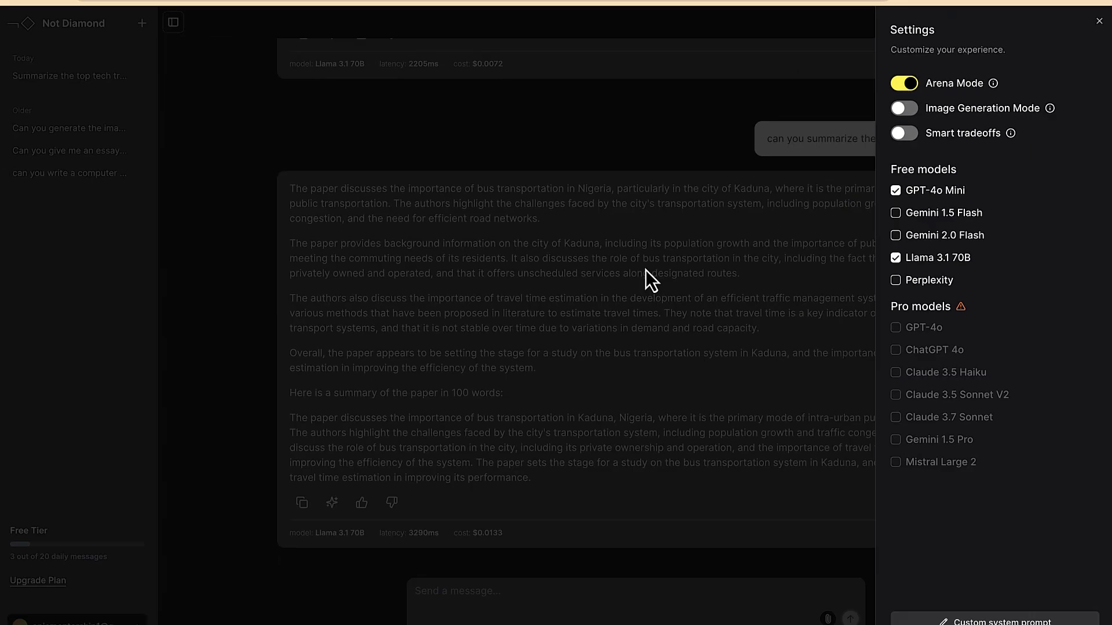
pyautogui.click(1099, 20)
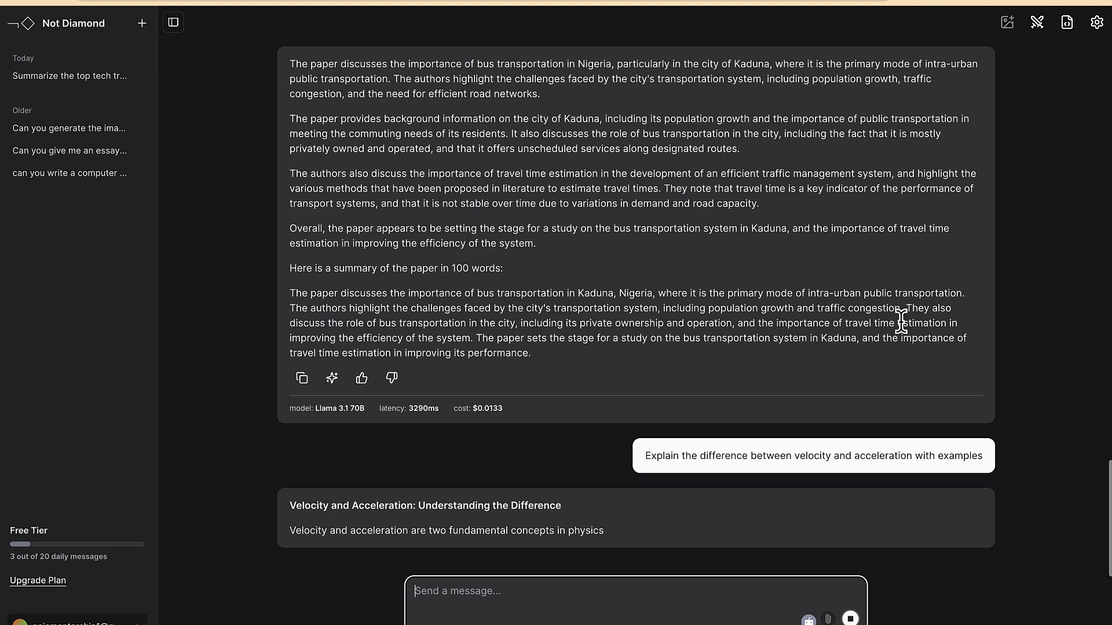
# - Scroll through the two side-by-side Arena Mode answers on velocity versus acceleration
pyautogui.scroll(-3)
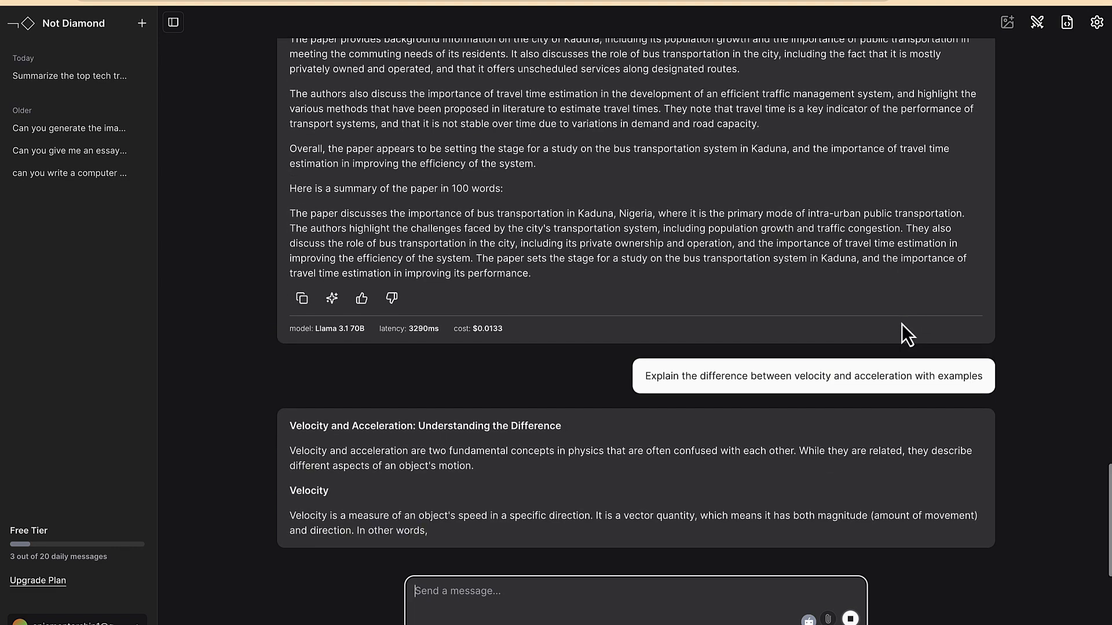
pyautogui.scroll(-3)
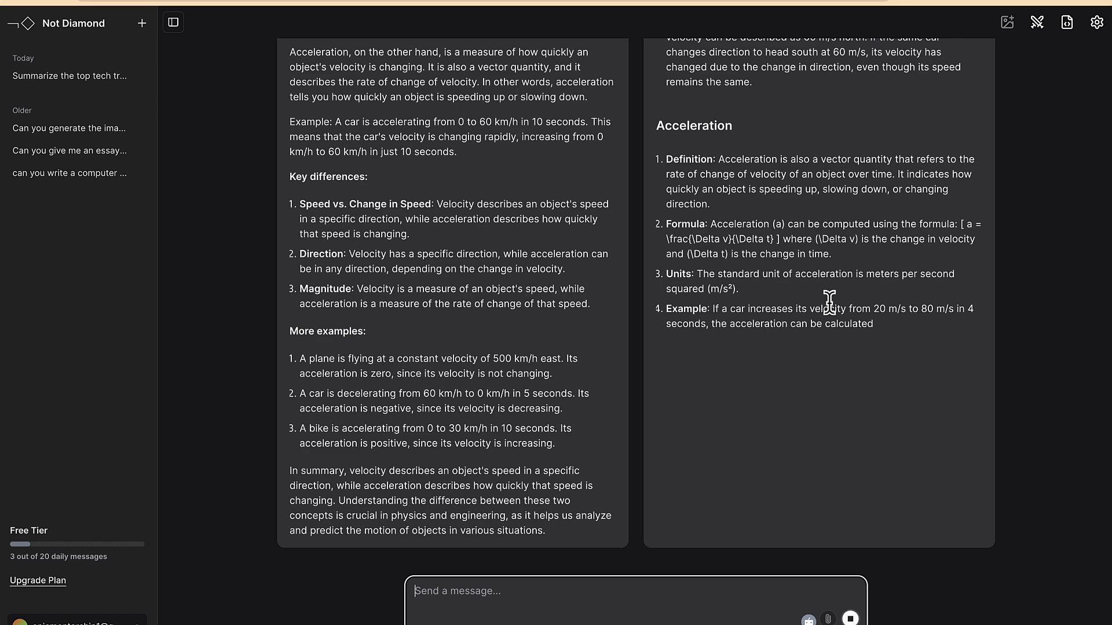
pyautogui.scroll(-3)
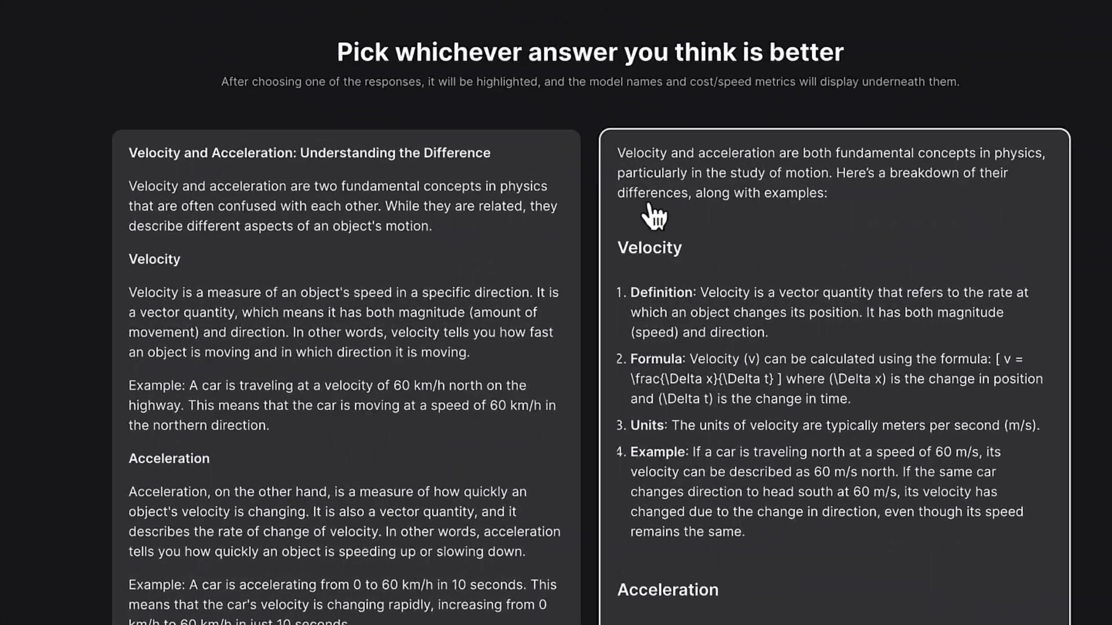
# - Scroll both answers and pick one, revealing Llama 3.1 70B and GPT-4o Mini with latency and cost
pyautogui.scroll(-3)
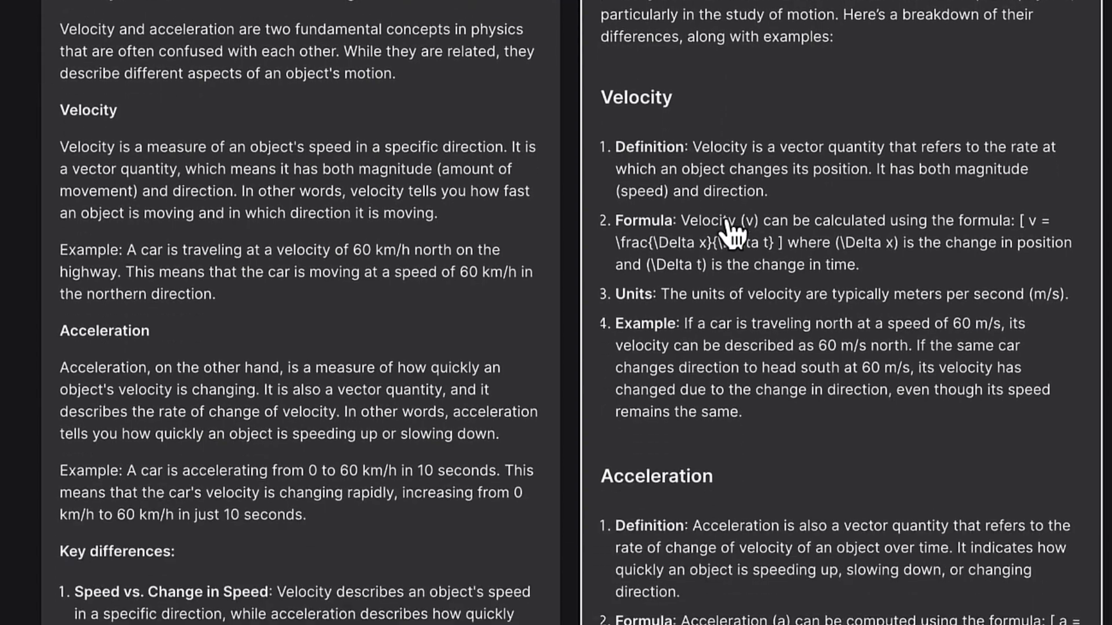
pyautogui.scroll(-3)
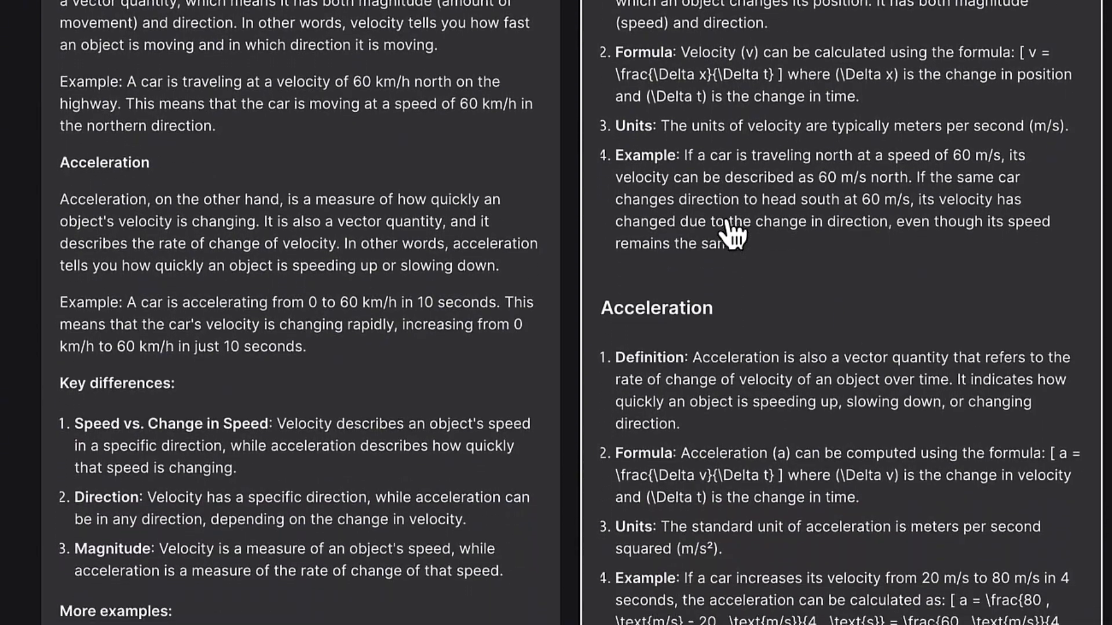
pyautogui.scroll(-3)
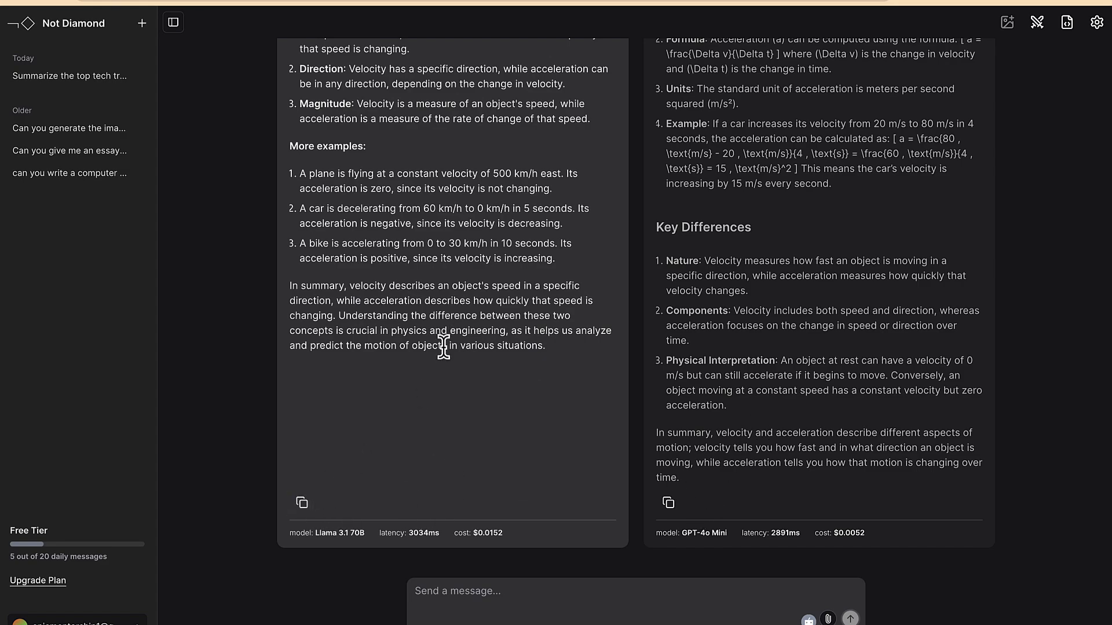
pyautogui.scroll(-3)
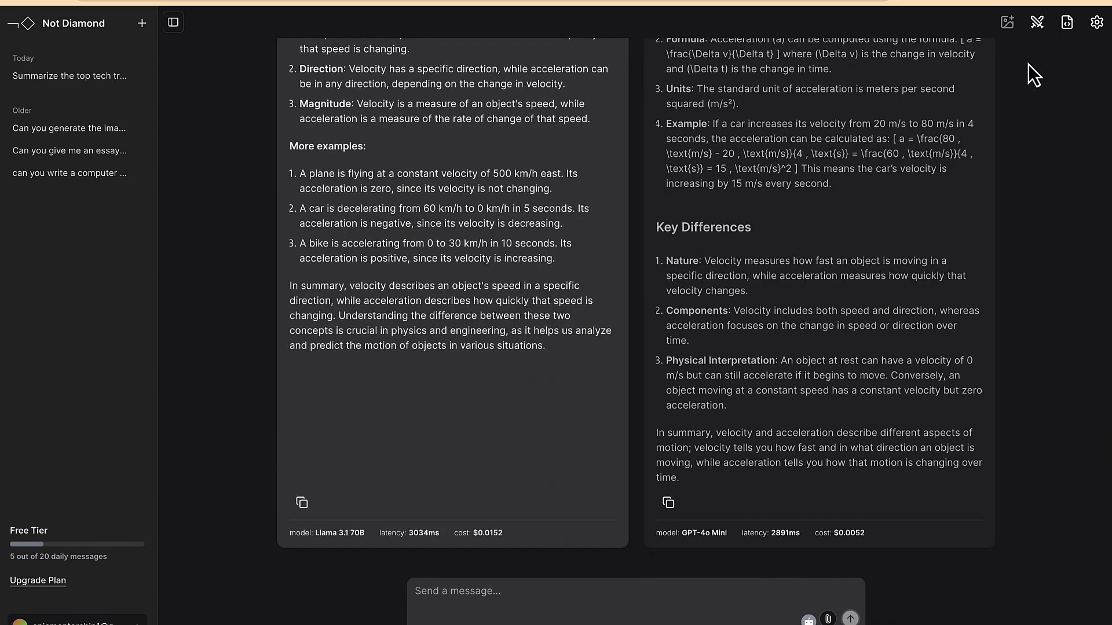
pyautogui.moveTo(957, 138)
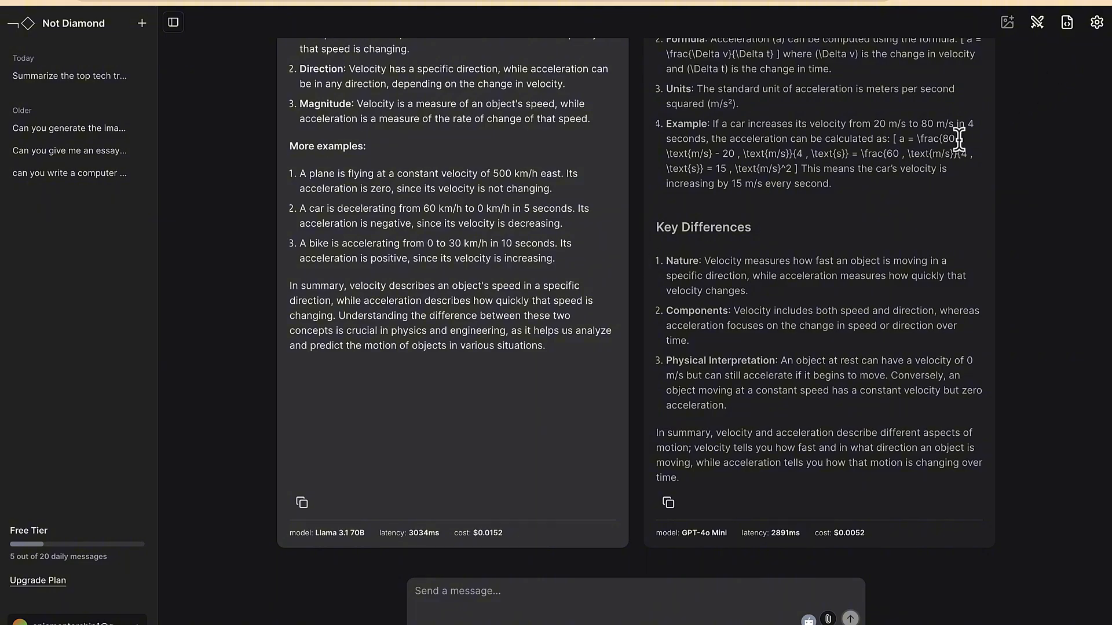
# - In Settings, enable Image Generation Mode and tick DALL-E 3 as an image model
pyautogui.click(1096, 22)
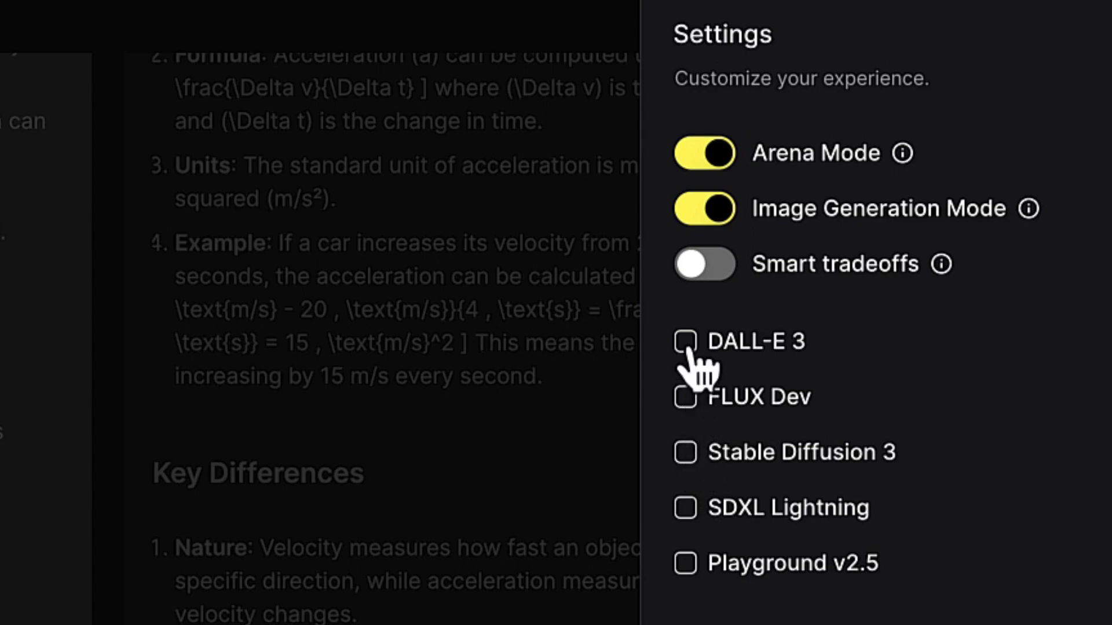
pyautogui.click(684, 340)
pyautogui.write('can you give me the image of a cat in')
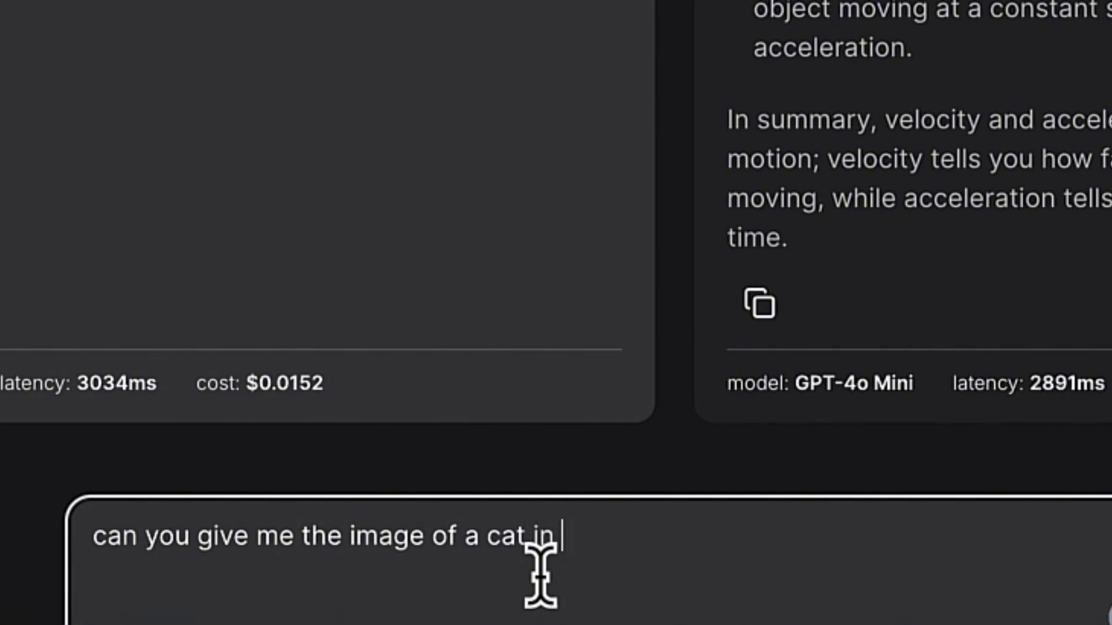
# - Send the prompt for an image of a cat in a bar drinking coffee
pyautogui.write('a bar drink')
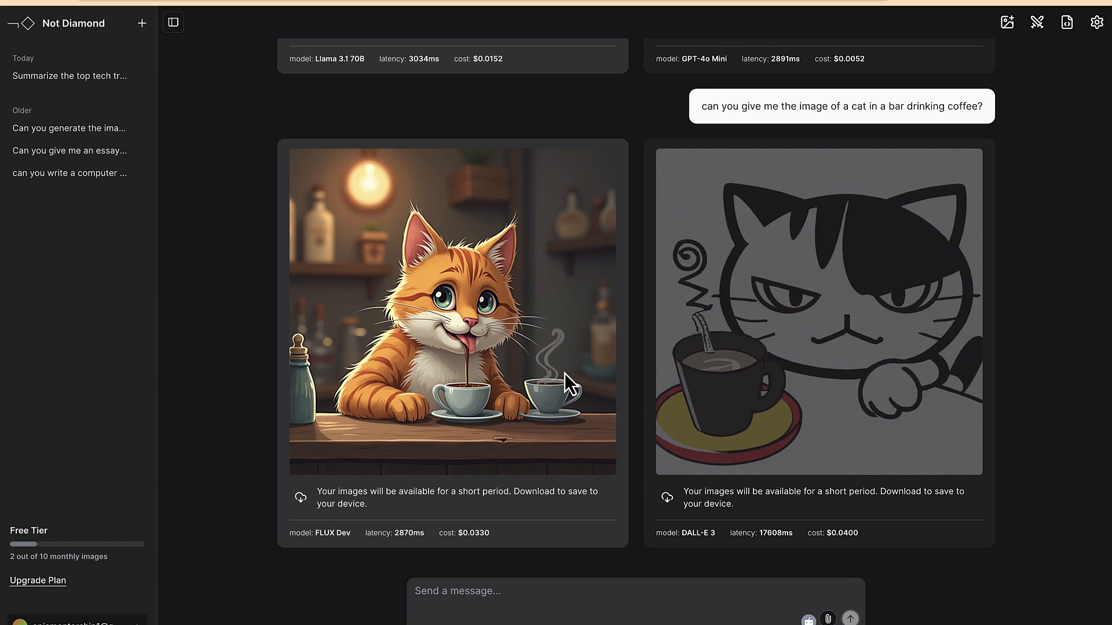
pyautogui.moveTo(514, 404)
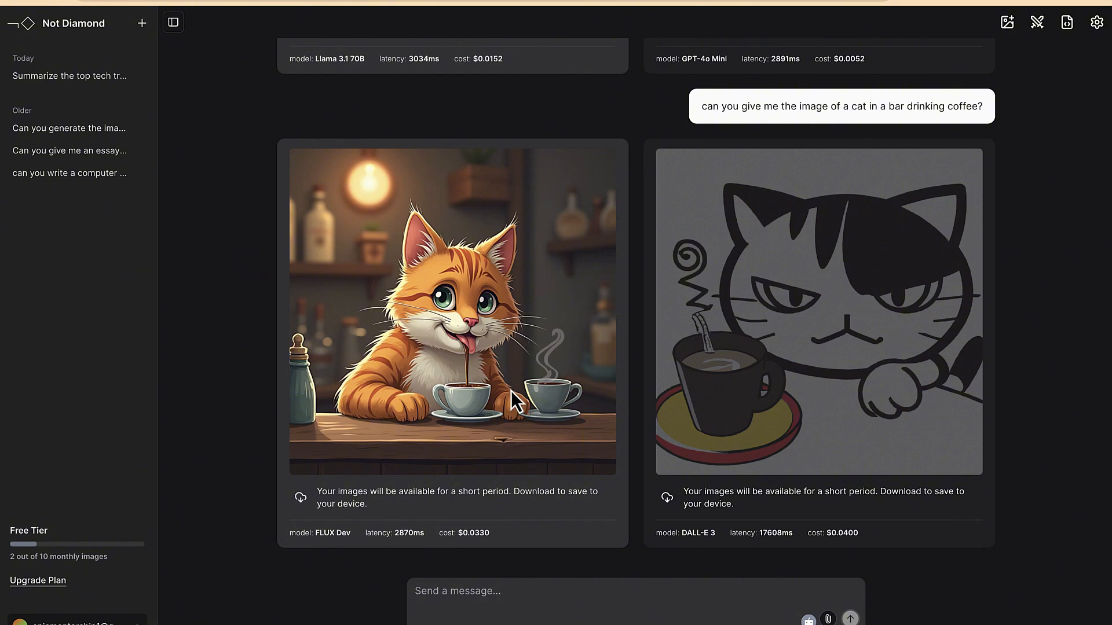
pyautogui.moveTo(504, 351)
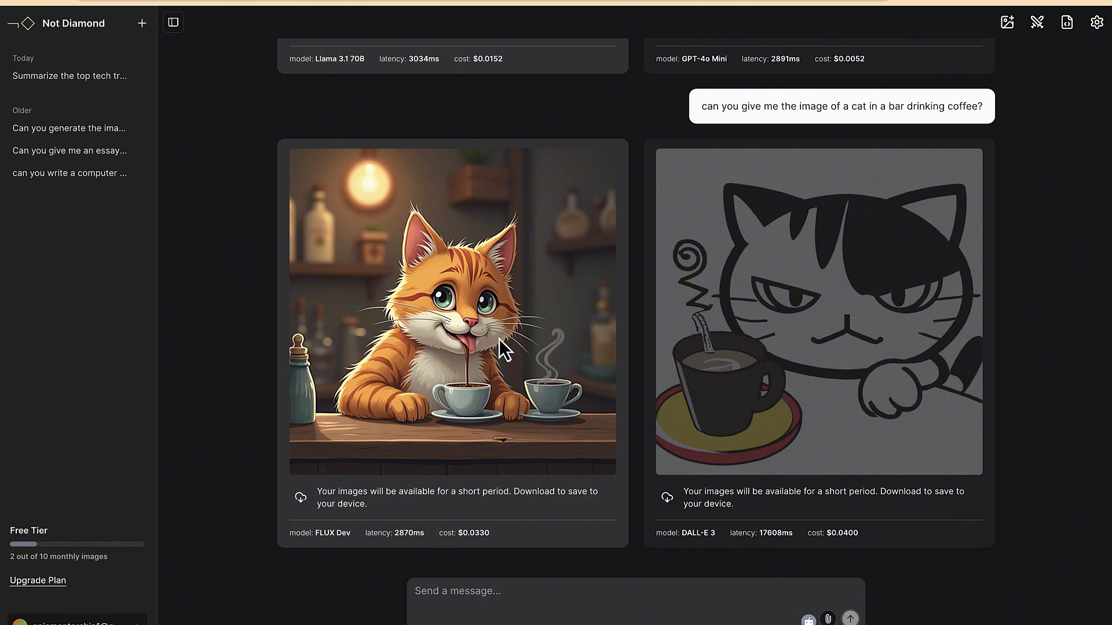